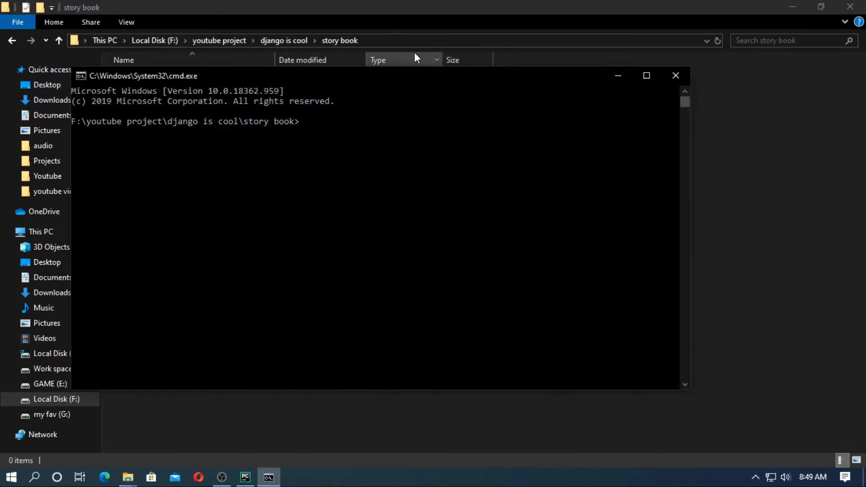
# Run django-admin startproject project . to create the Django project in the story book folder.
pyautogui.write('dj')
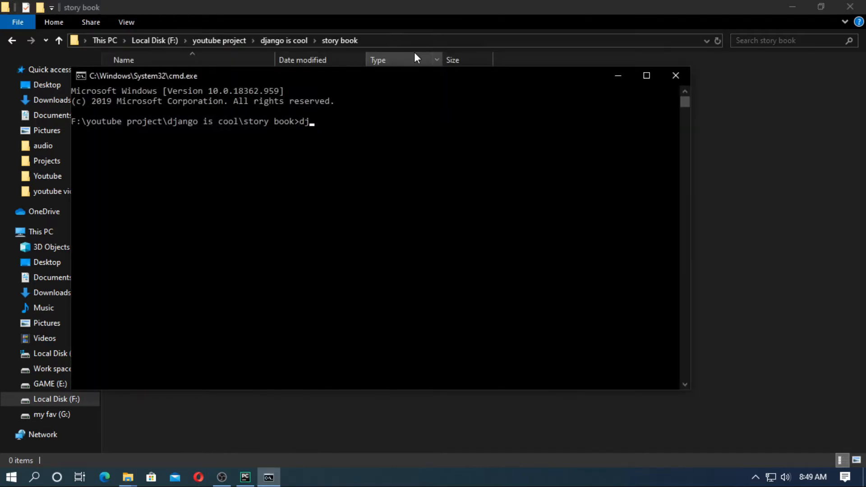
pyautogui.write('ango-admin')
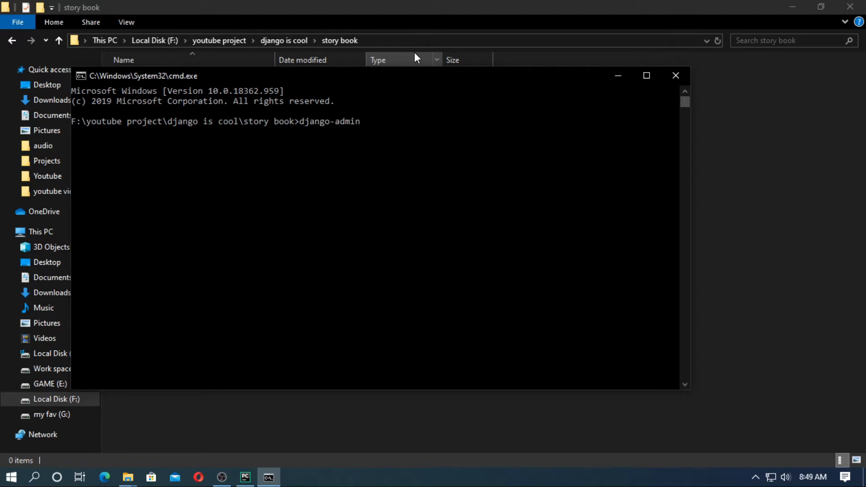
pyautogui.write('st')
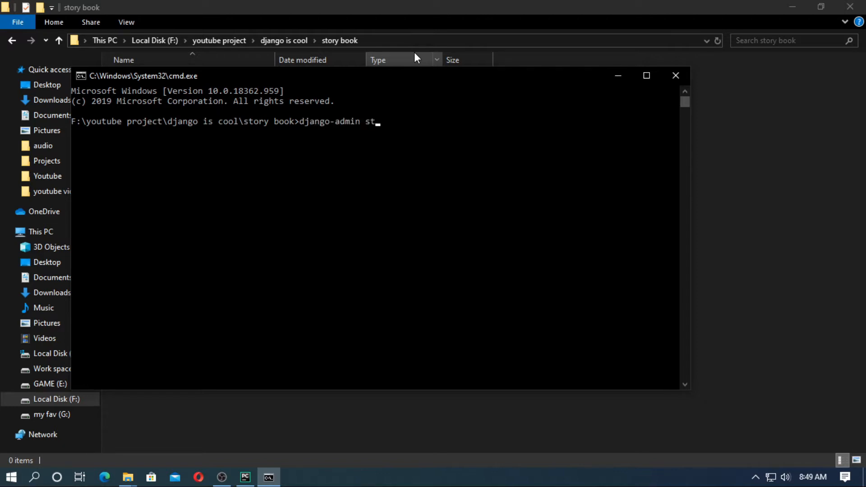
pyautogui.write('artproject project .')
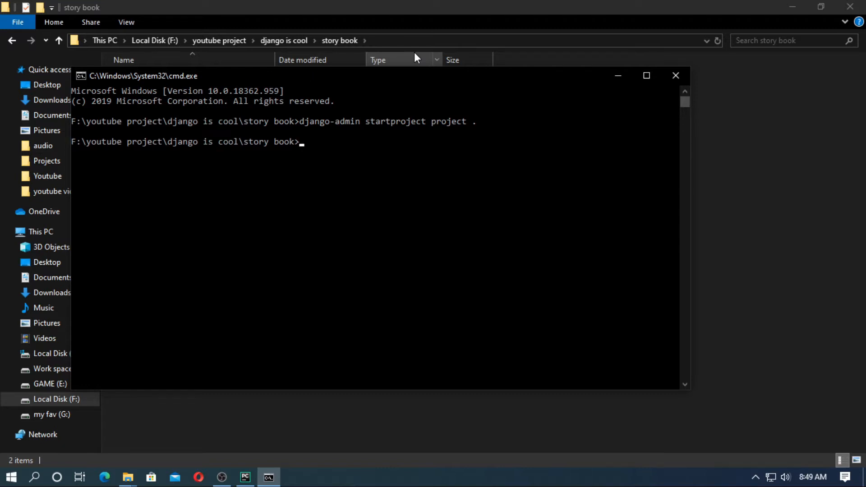
# Run django-admin startapp story to create the story app, then return to the folder window.
pyautogui.write('django-admin')
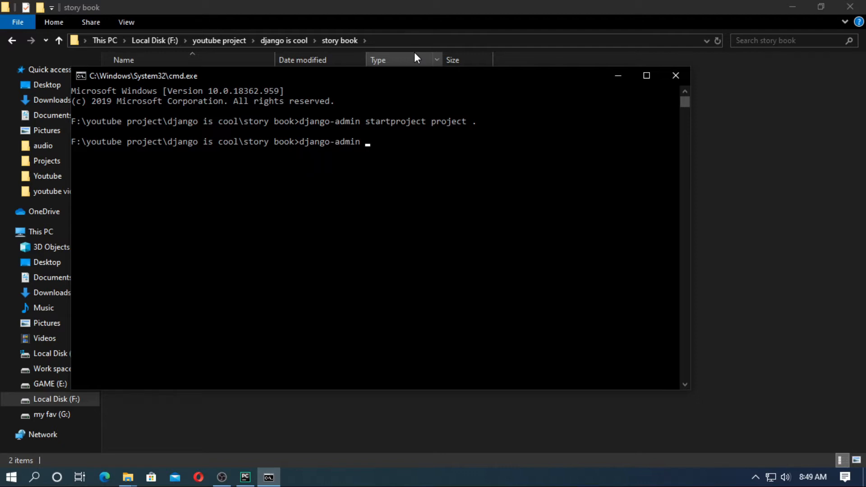
pyautogui.write('startapp')
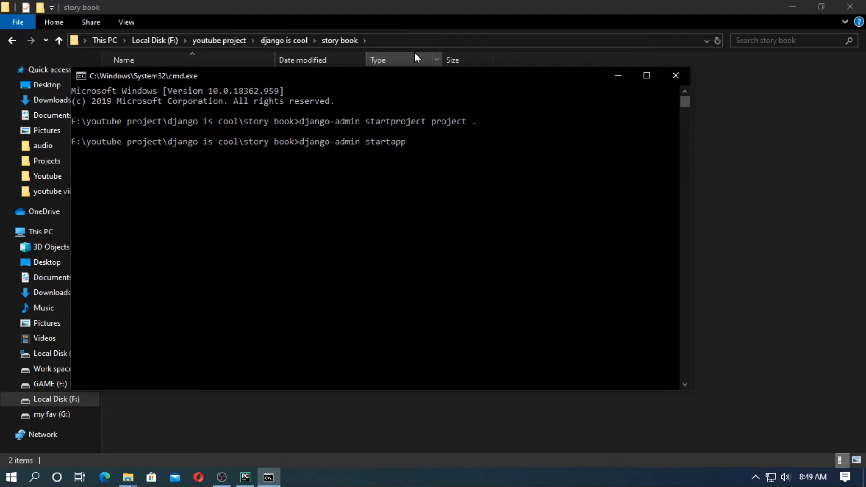
pyautogui.write('story')
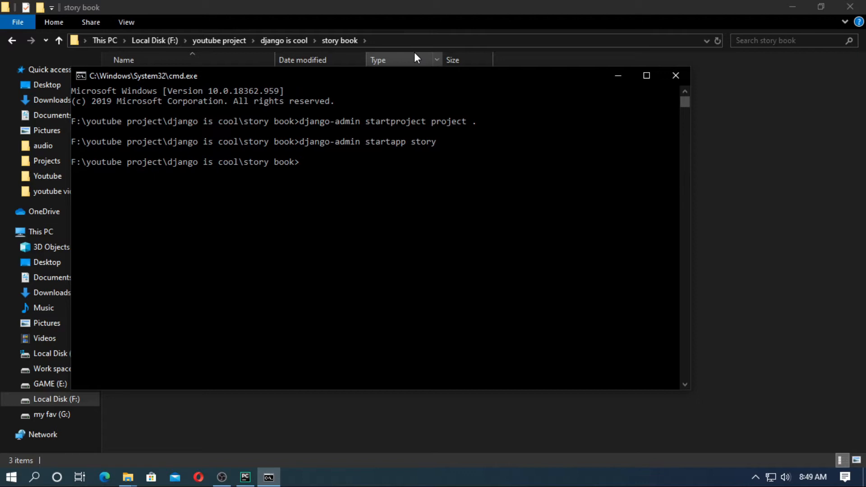
pyautogui.click(127, 477)
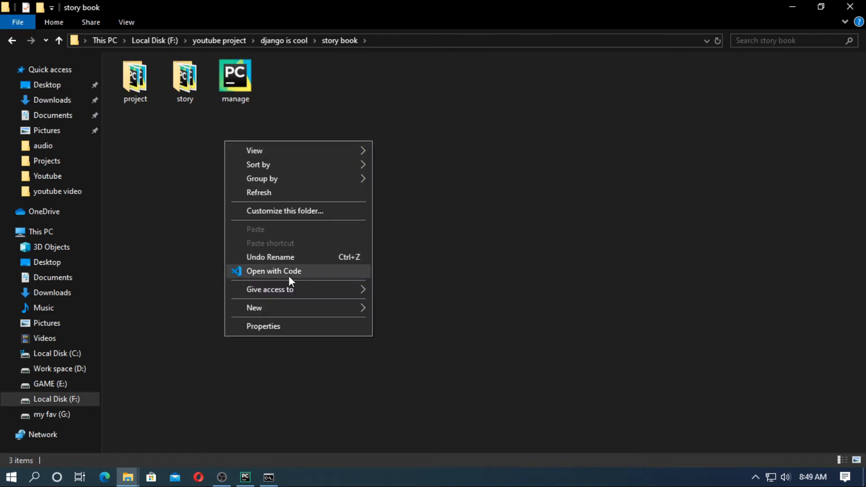
pyautogui.moveTo(293, 278)
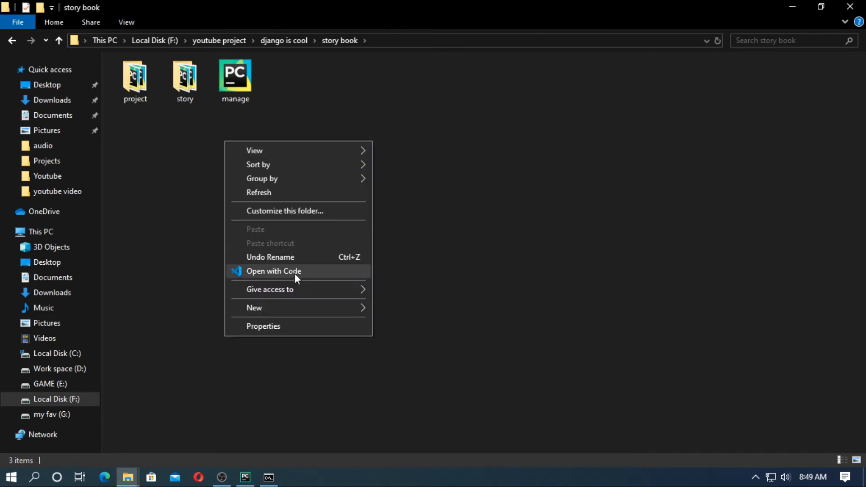
# Open the story book folder (project, story, manage.py) in Visual Studio Code via Open with Code.
pyautogui.click(273, 270)
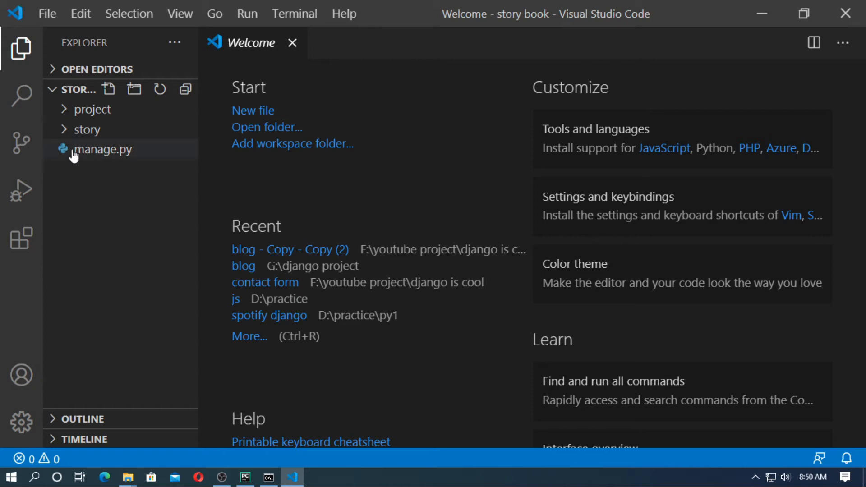
# Add 'story' to INSTALLED_APPS in project/settings.py and show the story app's files.
pyautogui.click(93, 109)
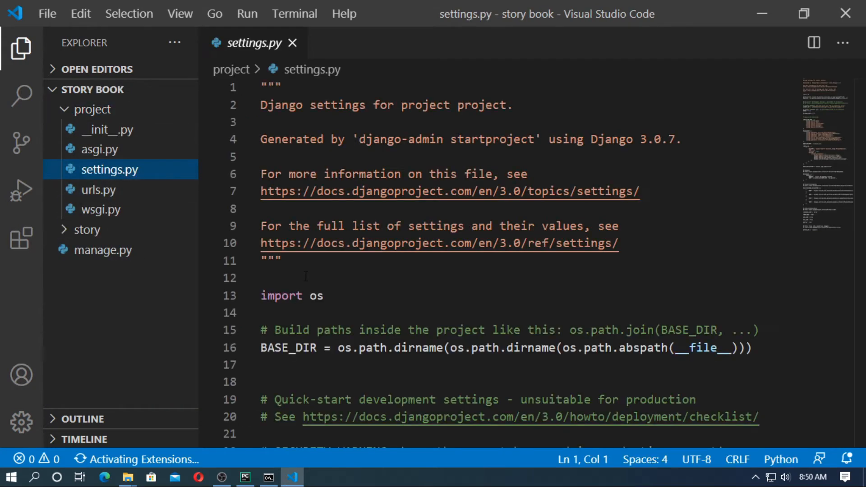
pyautogui.scroll(-3)
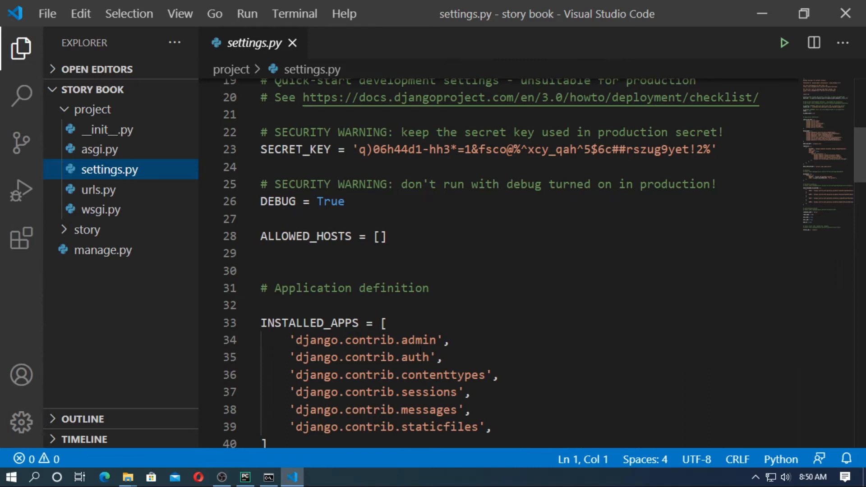
pyautogui.scroll(-3)
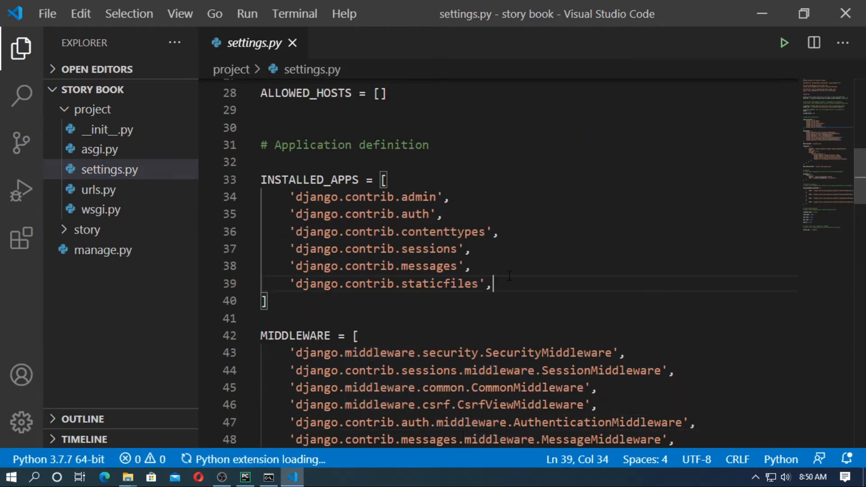
pyautogui.press('Enter')
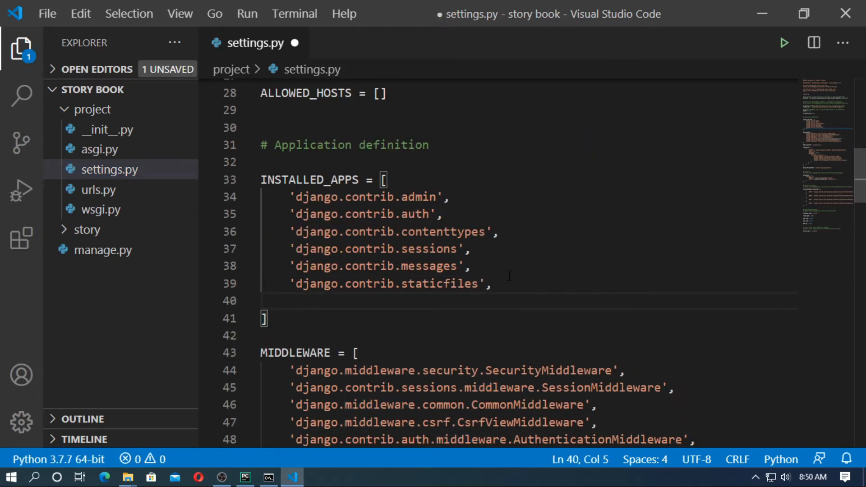
pyautogui.write("'story',")
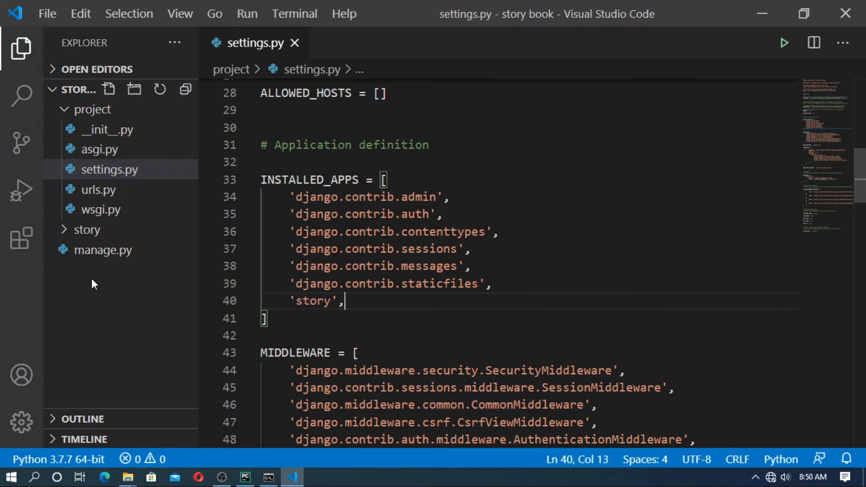
pyautogui.click(93, 109)
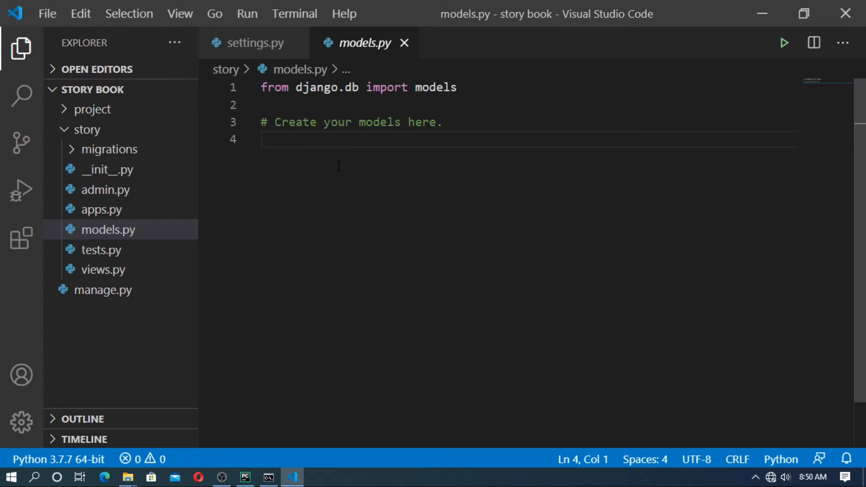
# Declare class Category(models.Model) in the story app's models.py.
pyautogui.write('class')
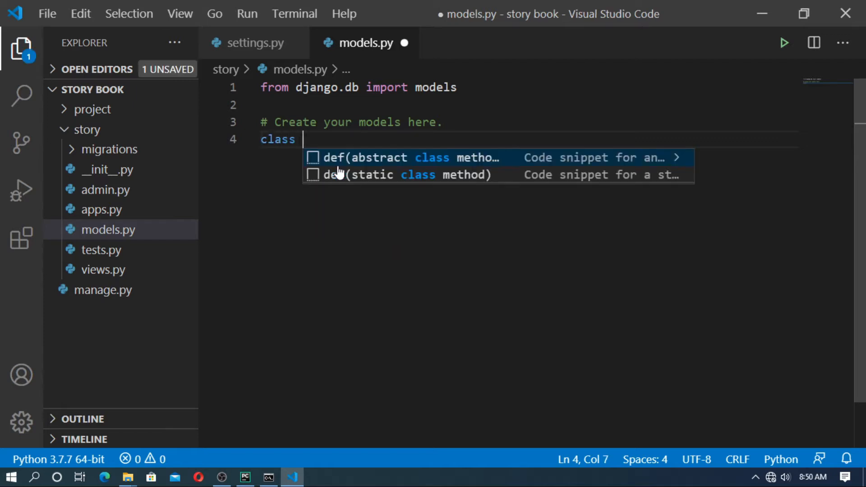
pyautogui.write('Categ')
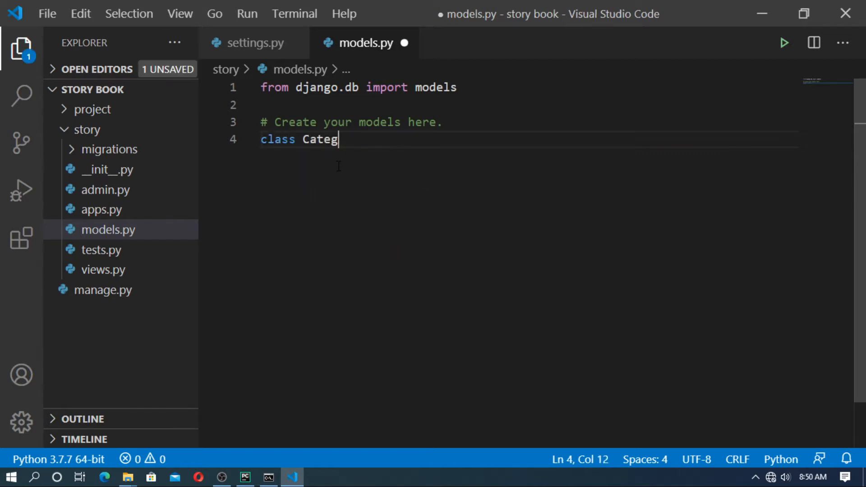
pyautogui.write('ory')
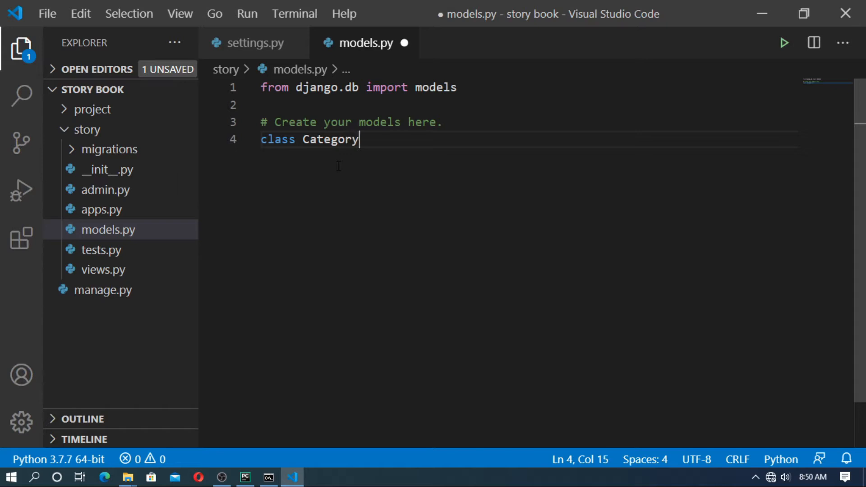
pyautogui.write('(')
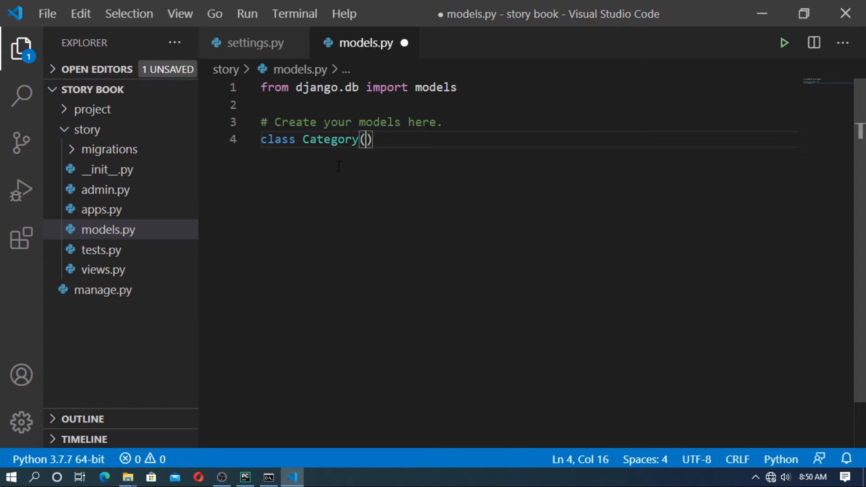
pyautogui.write('models.Mo')
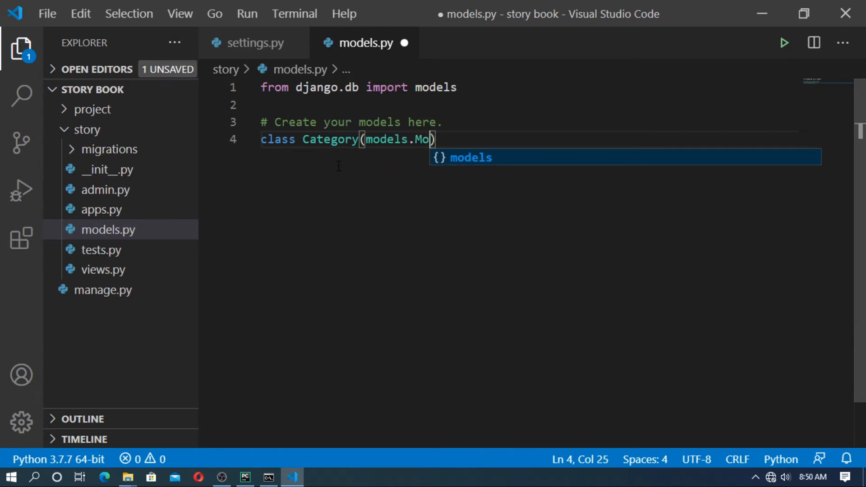
pyautogui.write('del')
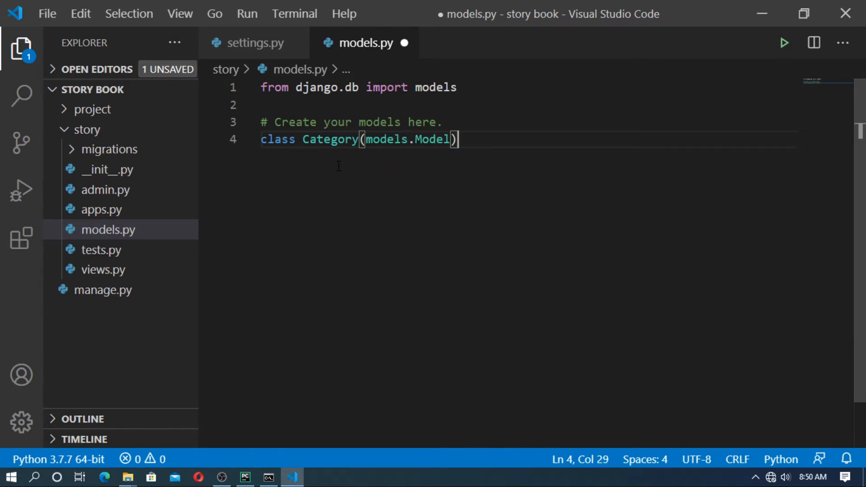
pyautogui.press('enter')
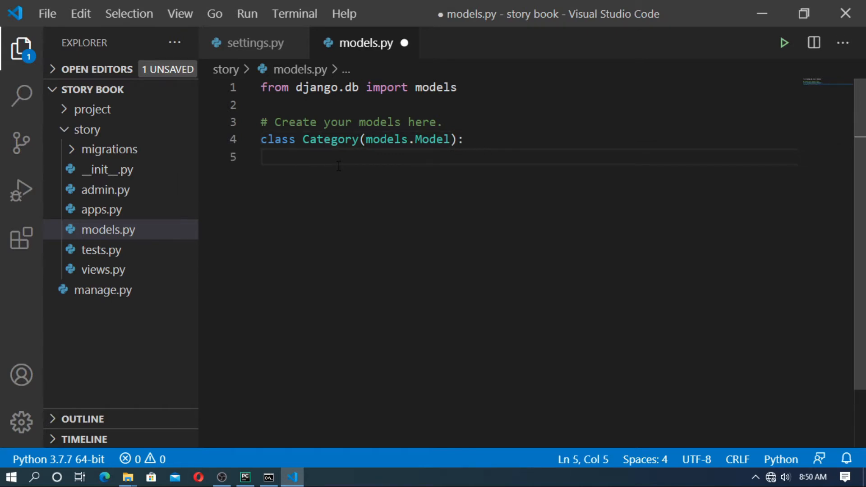
# Give Category a name CharField with max_length=150 and db_index=True.
pyautogui.write('na')
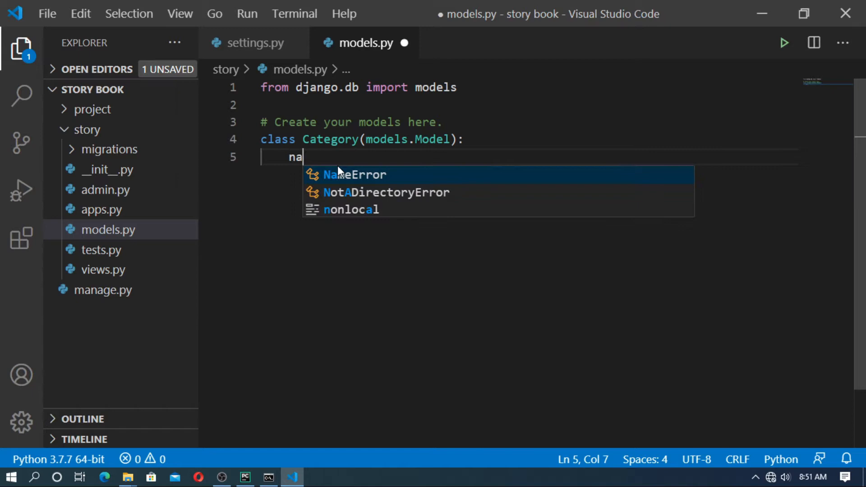
pyautogui.write('me=')
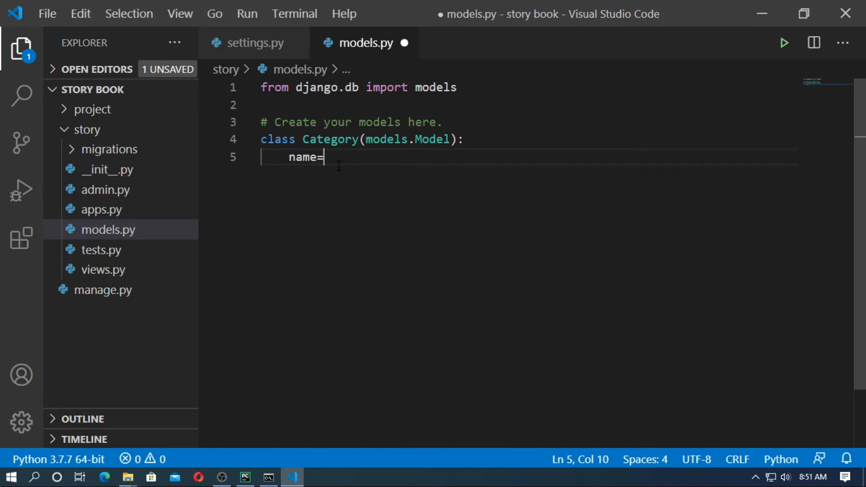
pyautogui.write('models')
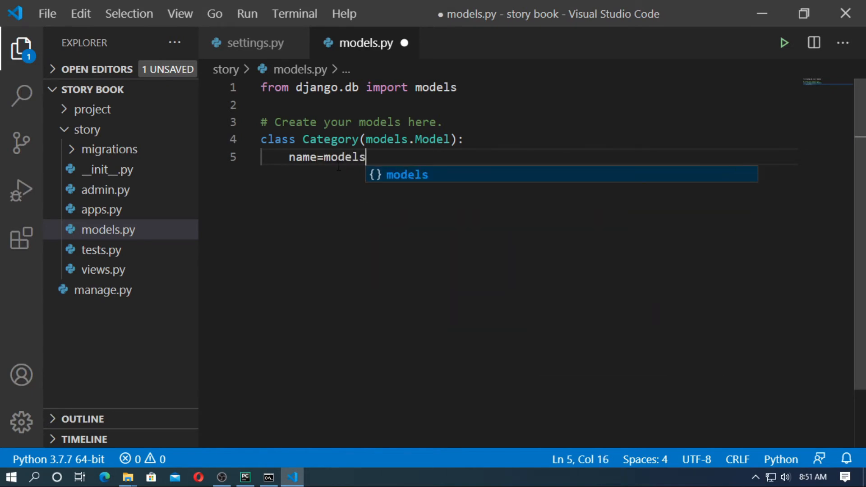
pyautogui.write('.cha')
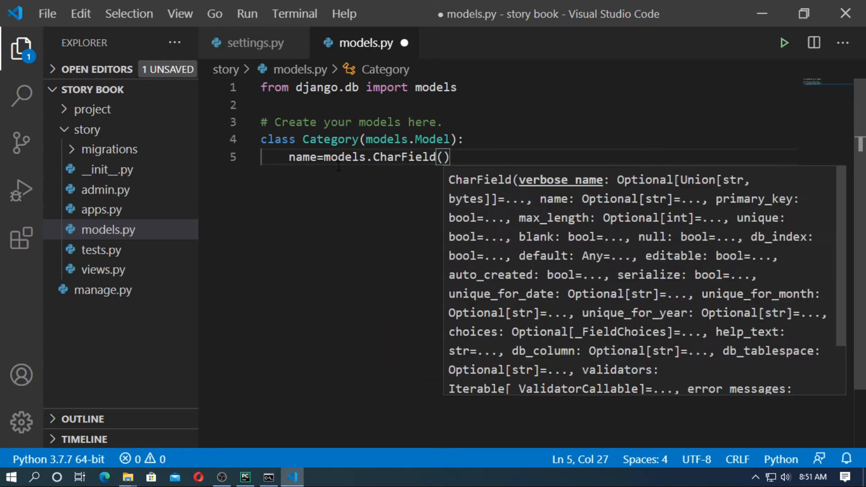
pyautogui.write('max_length=')
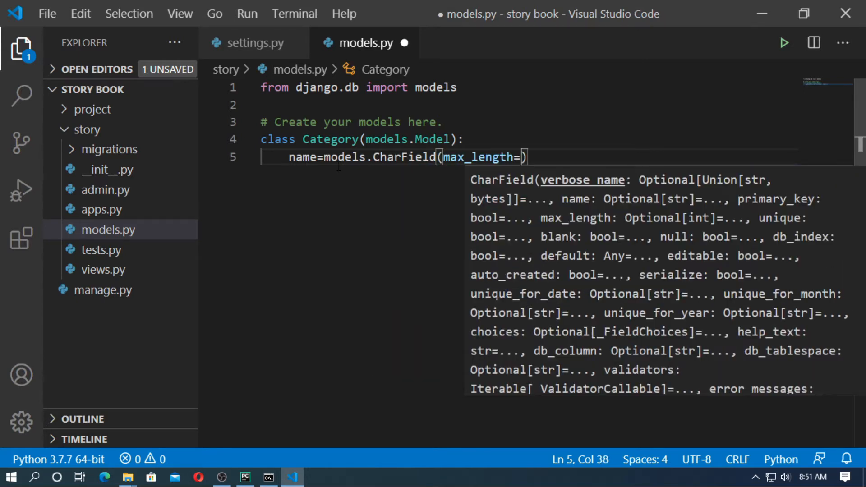
pyautogui.write('150')
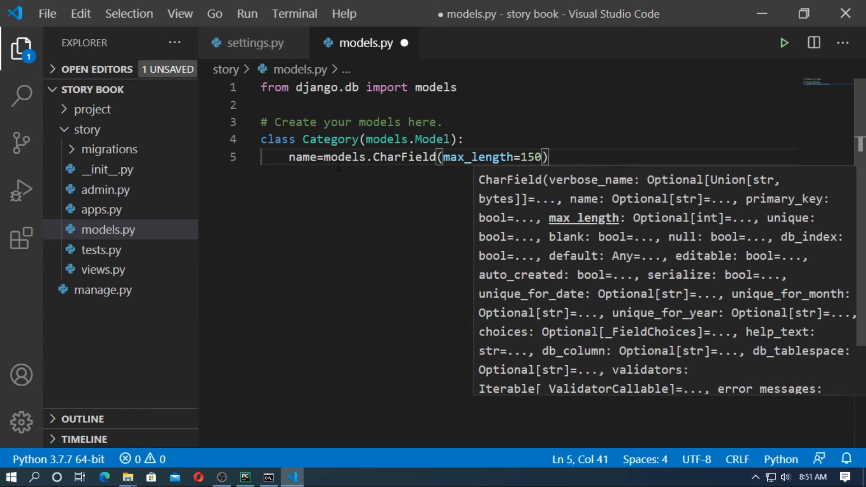
pyautogui.write(',')
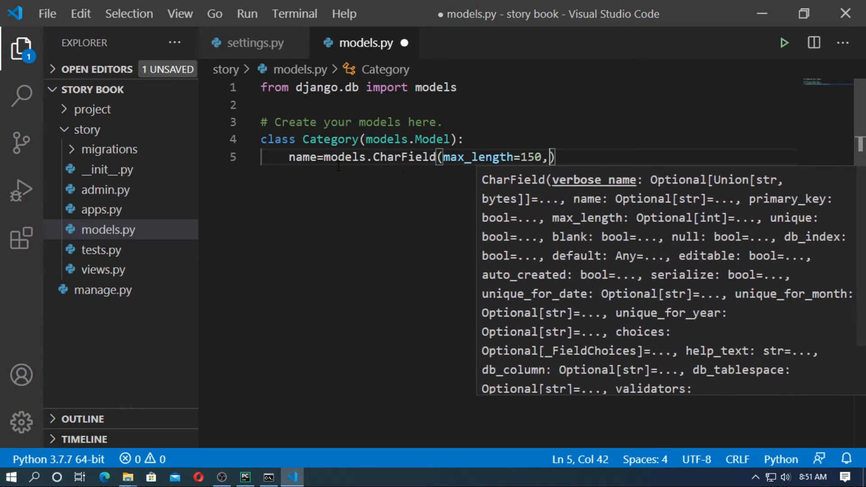
pyautogui.write('d')
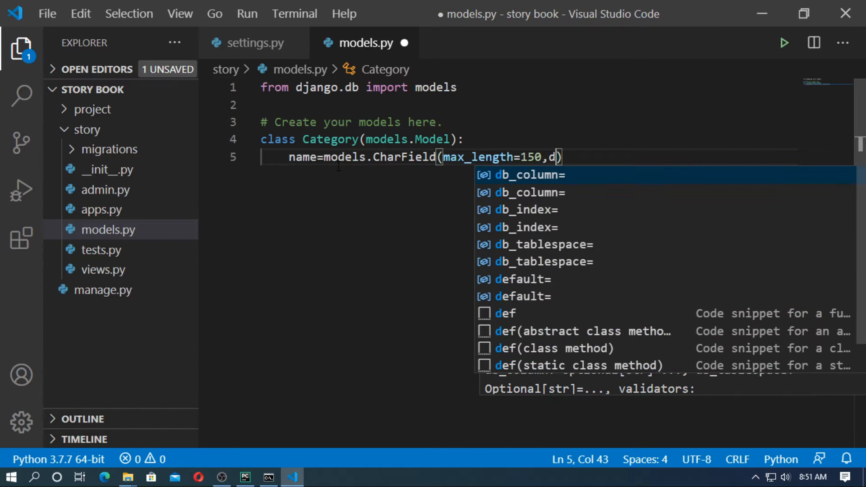
pyautogui.write('b_index=True')
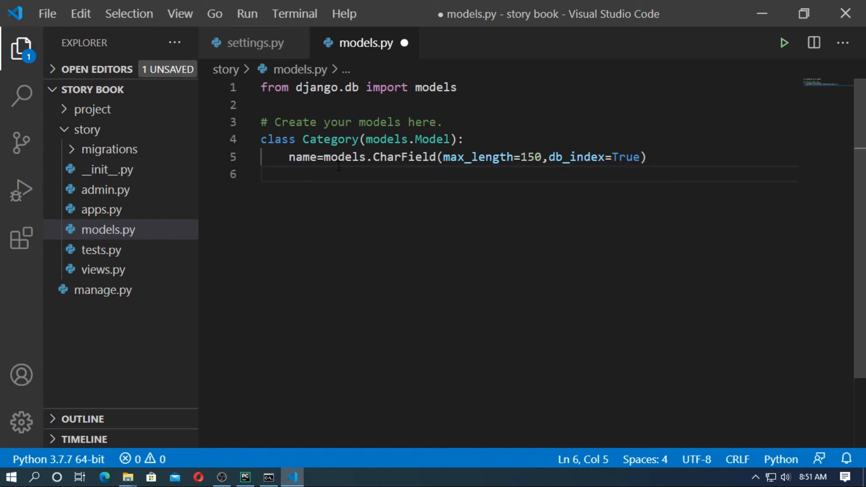
# Add slug=models.SlugField(unique=True) under the name field and begin a method definition.
pyautogui.write('slu')
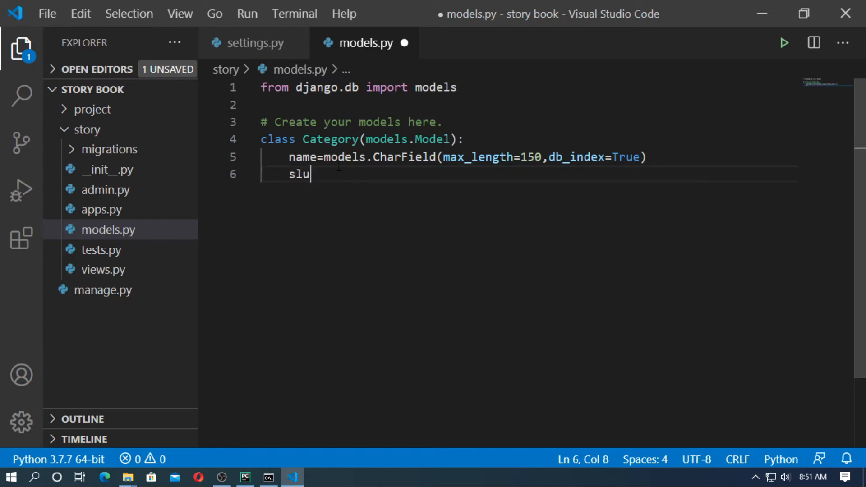
pyautogui.write('g')
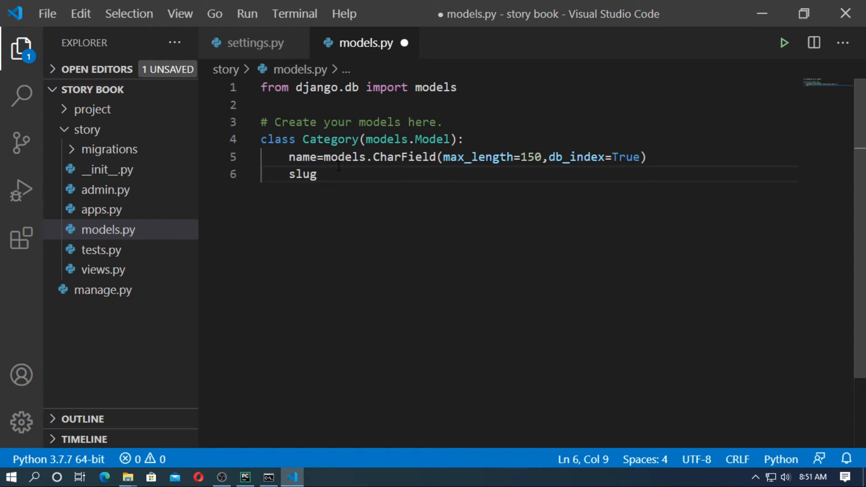
pyautogui.write('=')
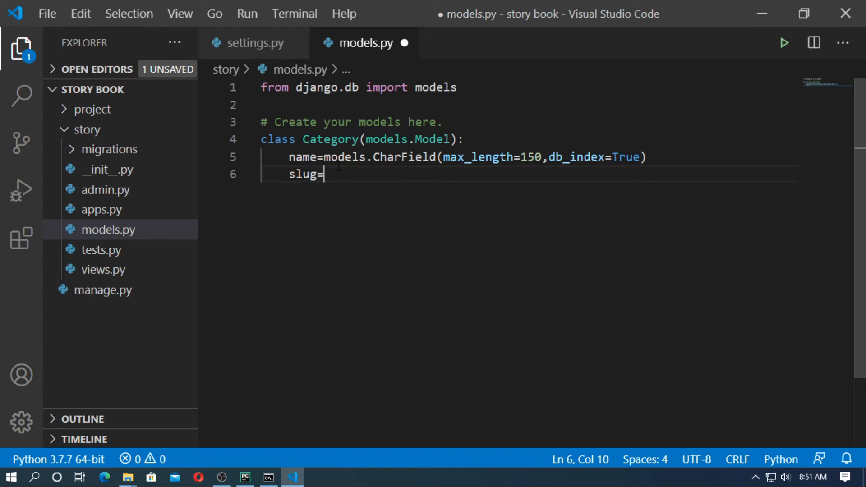
pyautogui.write('models')
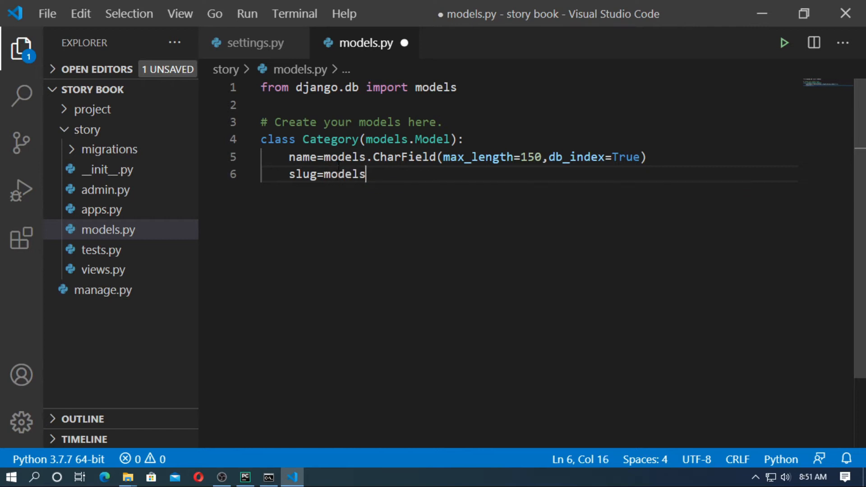
pyautogui.write('.slu')
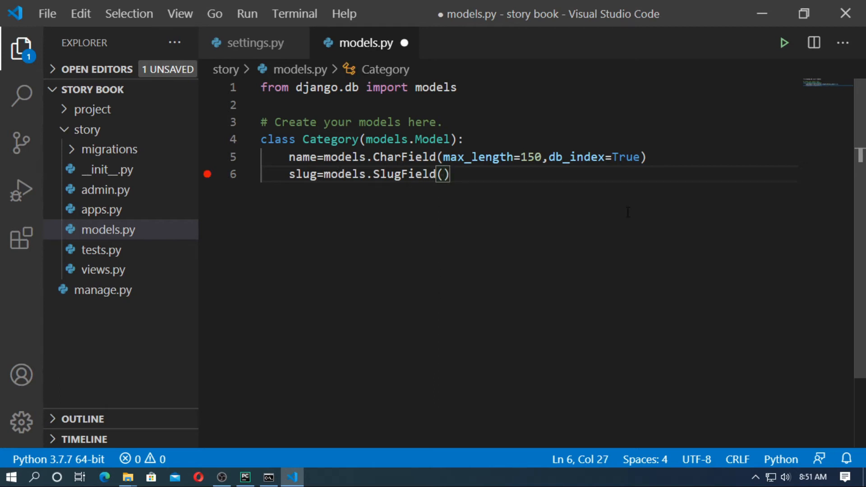
pyautogui.write('unique=')
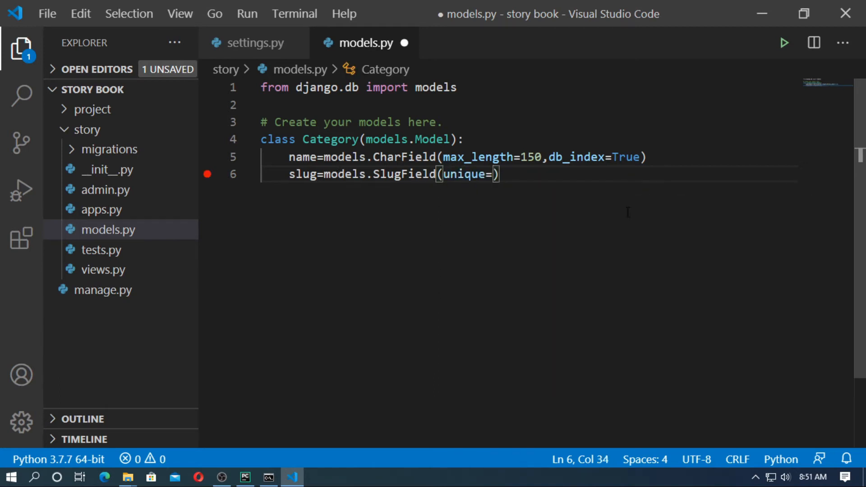
pyautogui.write('True')
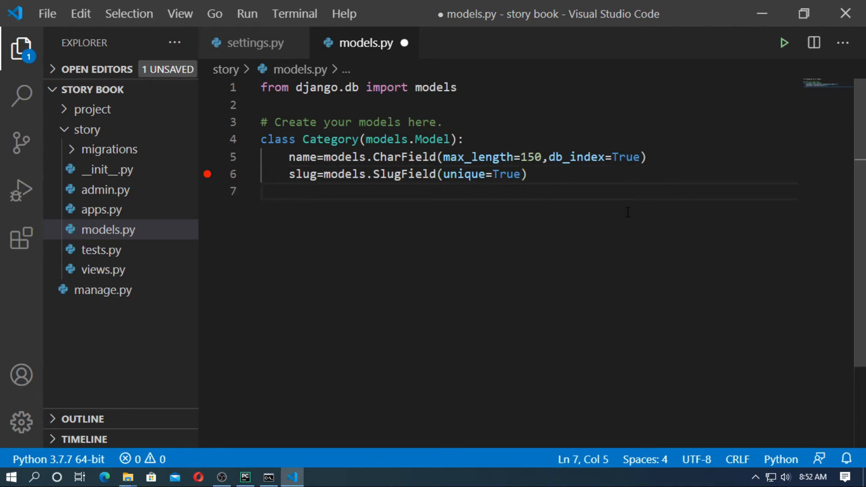
pyautogui.write('def')
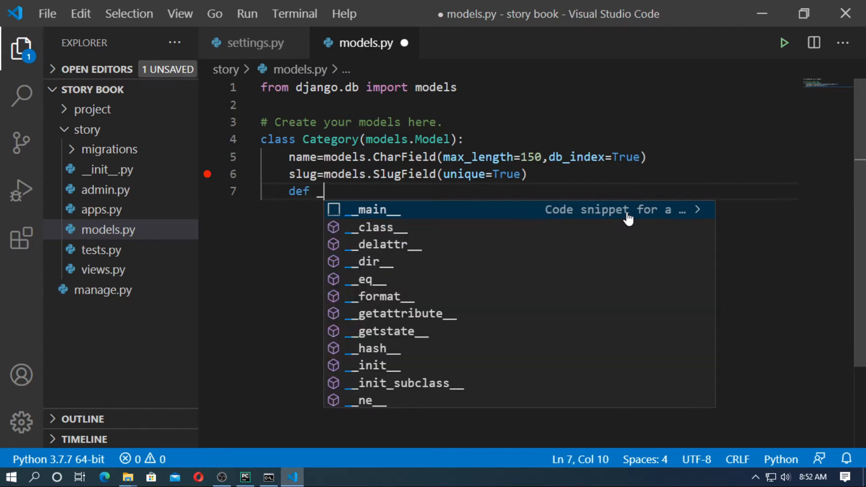
# Write def __str__(self): returning self.name so Category displays as its name.
pyautogui.write('__str__')
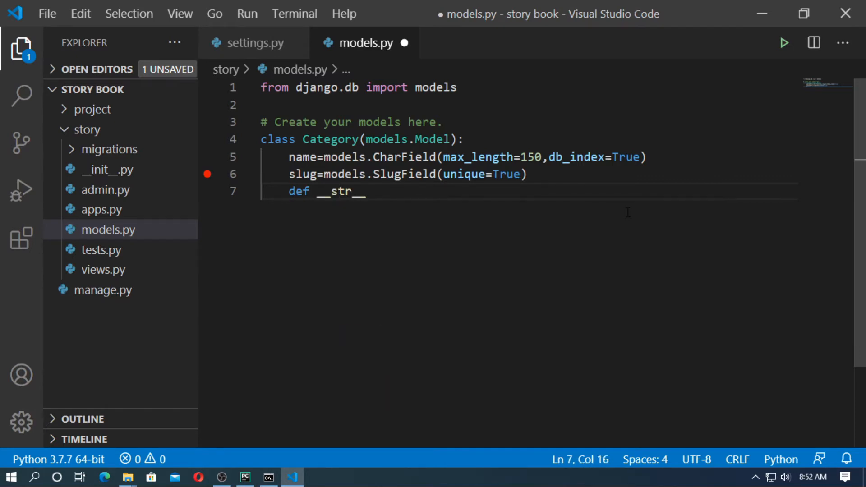
pyautogui.write('(se')
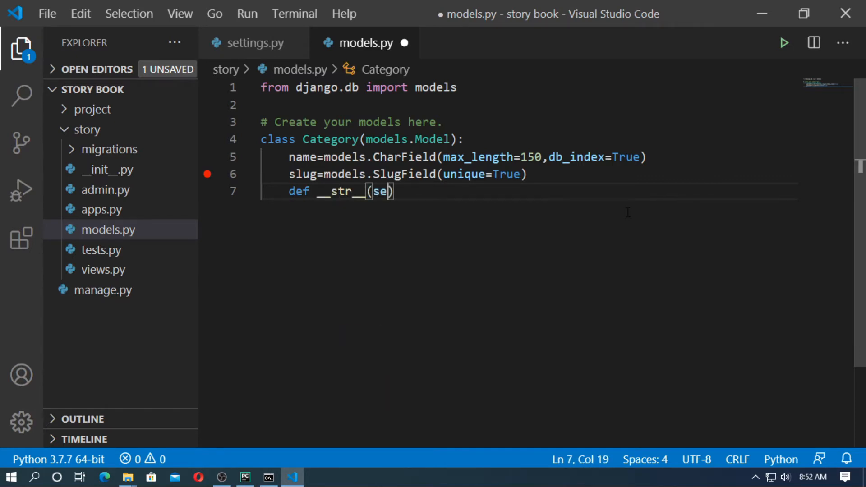
pyautogui.write('lf):')
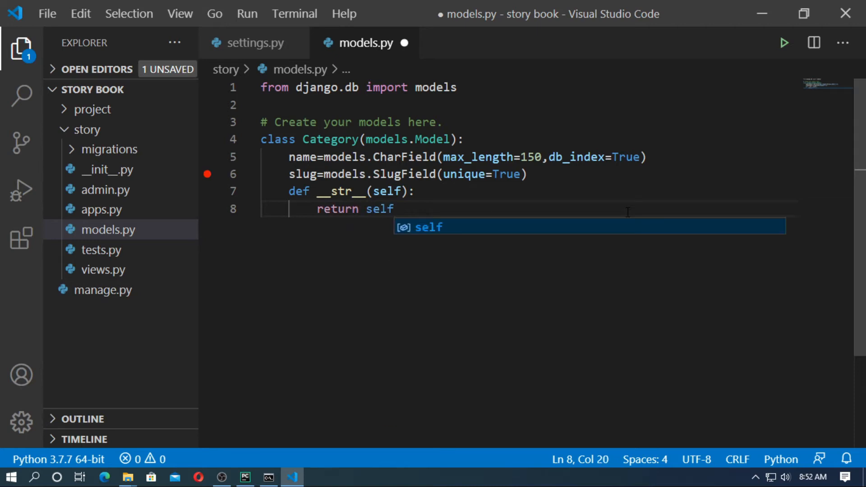
pyautogui.write('.')
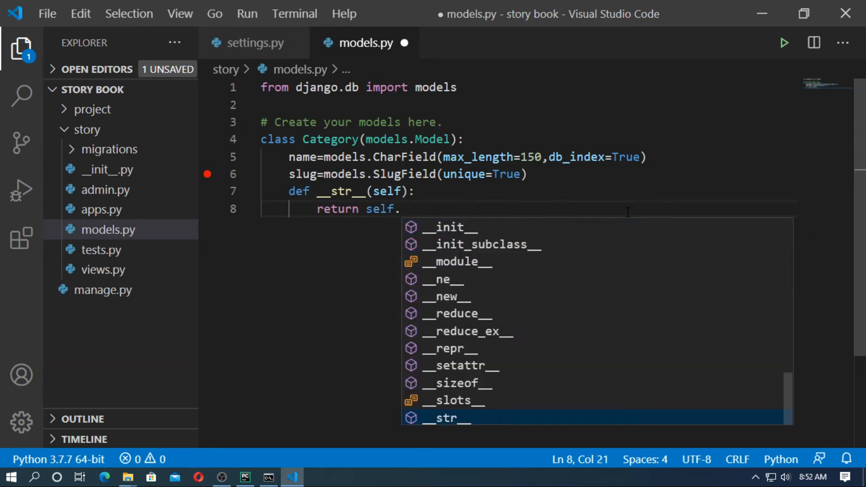
pyautogui.write('name')
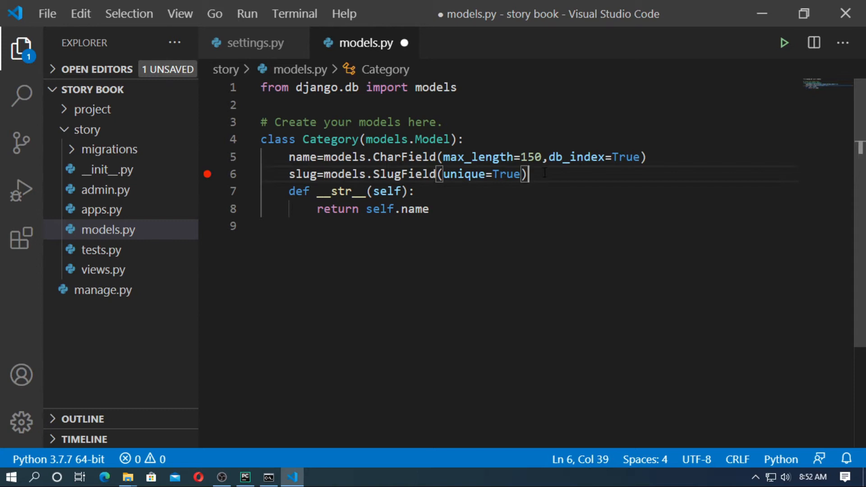
# Add class Meta with ordering=('-name',) to Category and begin the next model class.
pyautogui.press('Enter')
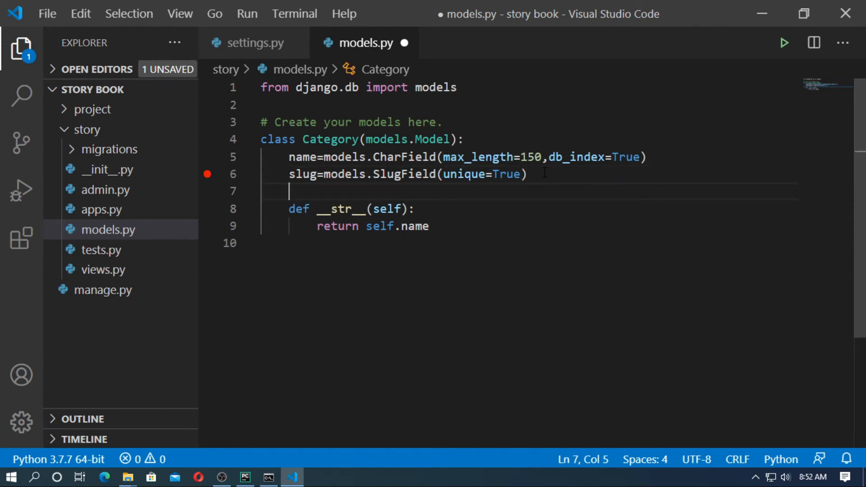
pyautogui.write('class Meta:')
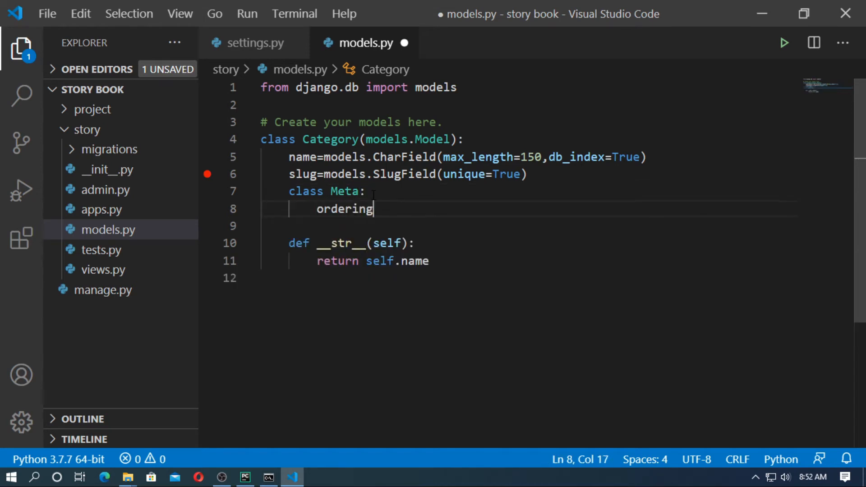
pyautogui.write('=()')
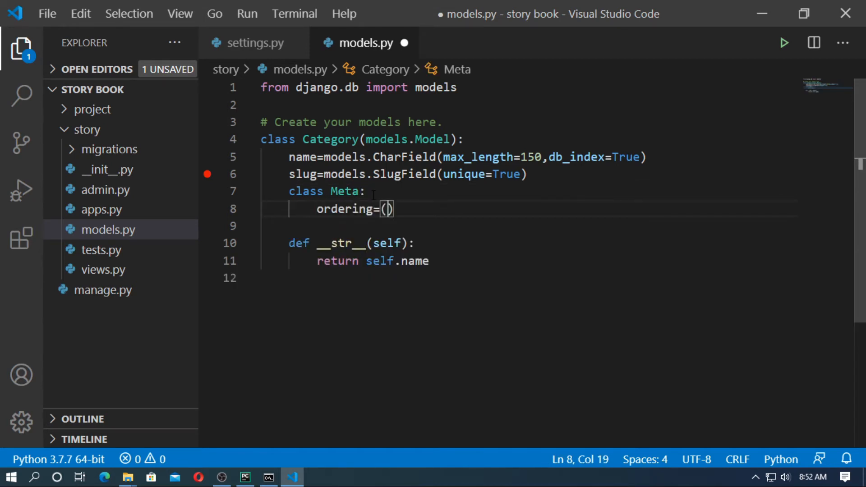
pyautogui.write("''")
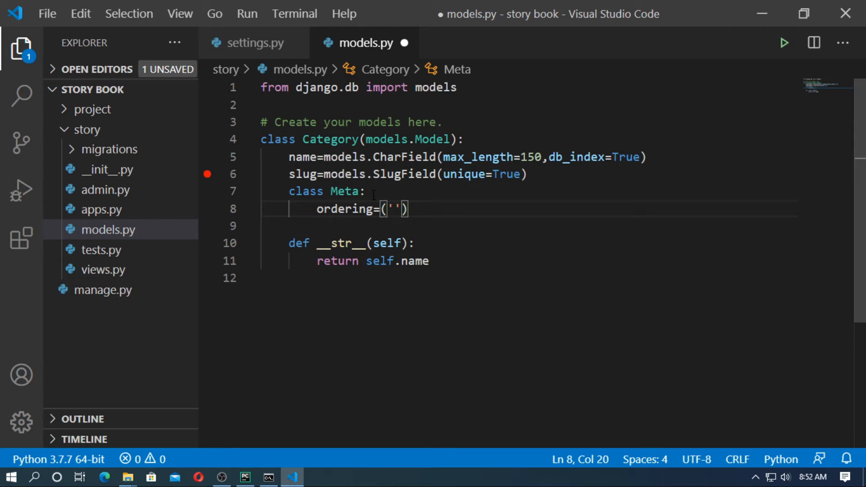
pyautogui.write('-name')
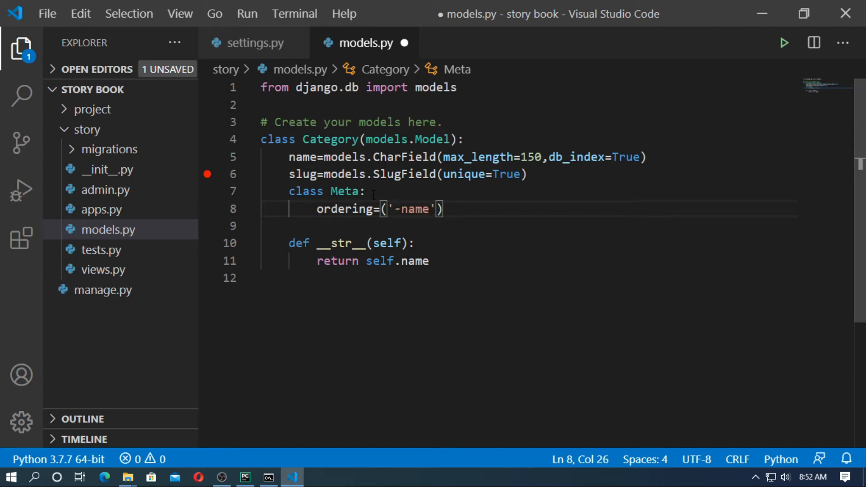
pyautogui.write(',')
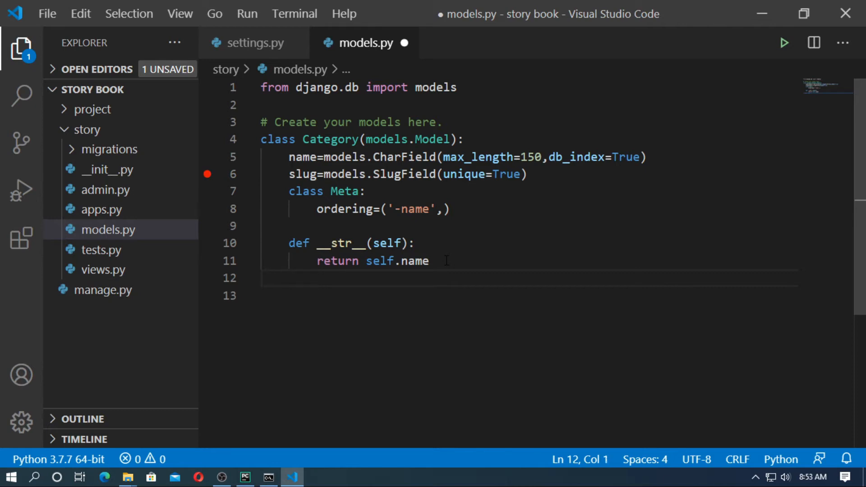
pyautogui.write('class Stor')
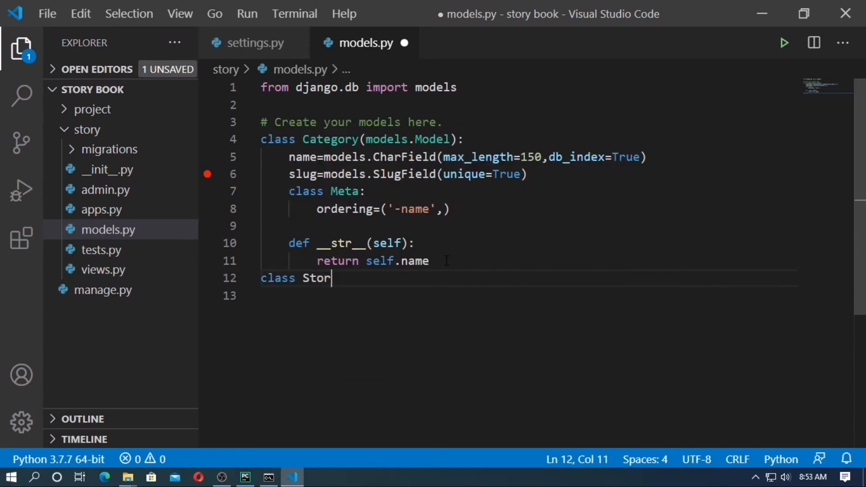
# Declare class Story(models.Model) with a category field using models.ForeignKey.
pyautogui.write('y()')
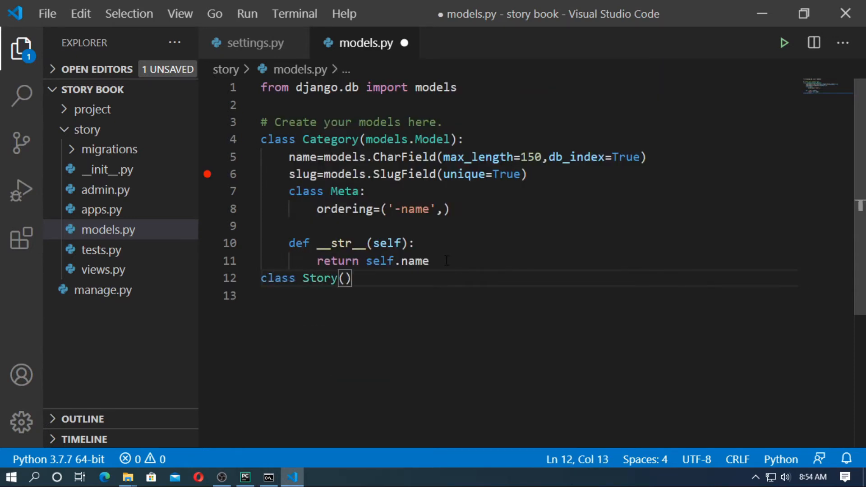
pyautogui.write('models.Model')
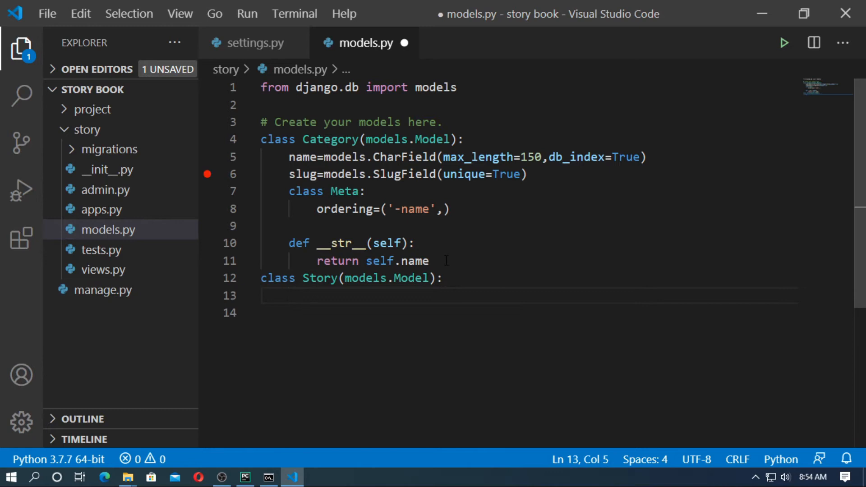
pyautogui.write('categor')
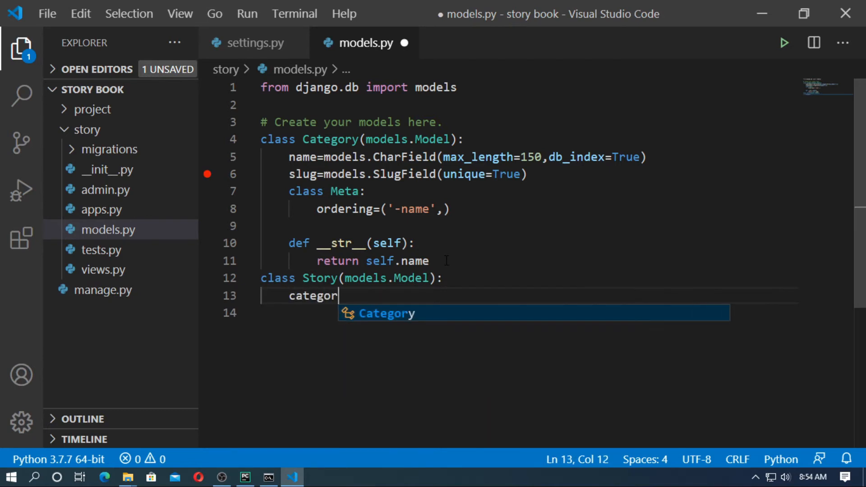
pyautogui.write('y=')
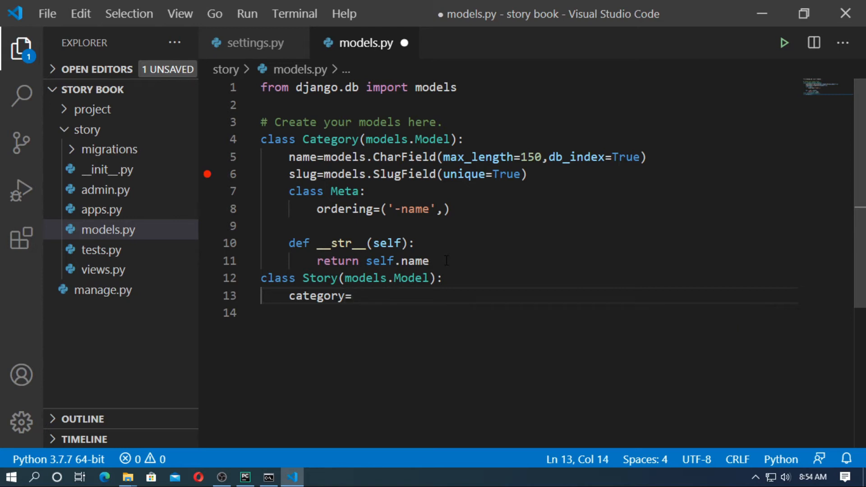
pyautogui.write('models.')
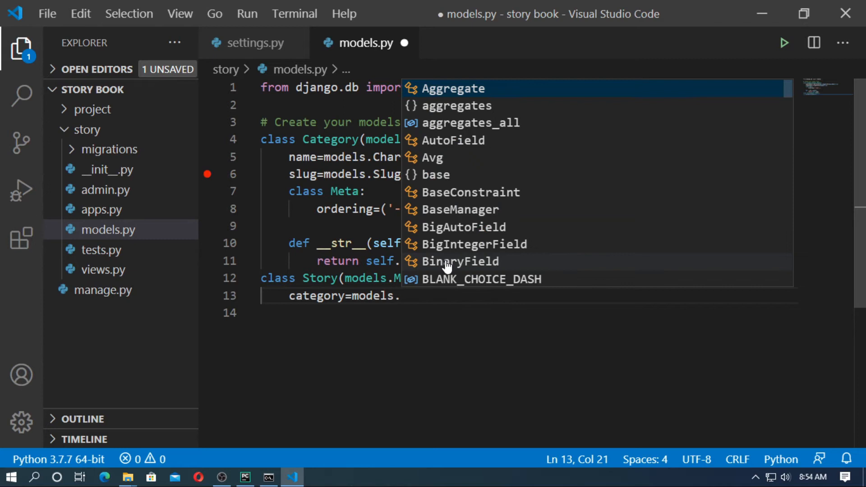
pyautogui.write('ForeignKey(')
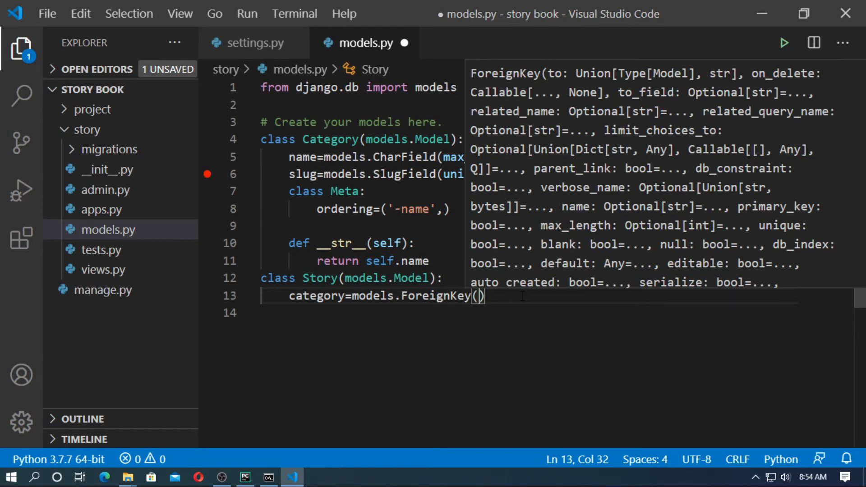
# Point the ForeignKey at Category with on_delete=models.CASCADE.
pyautogui.write('Category,o')
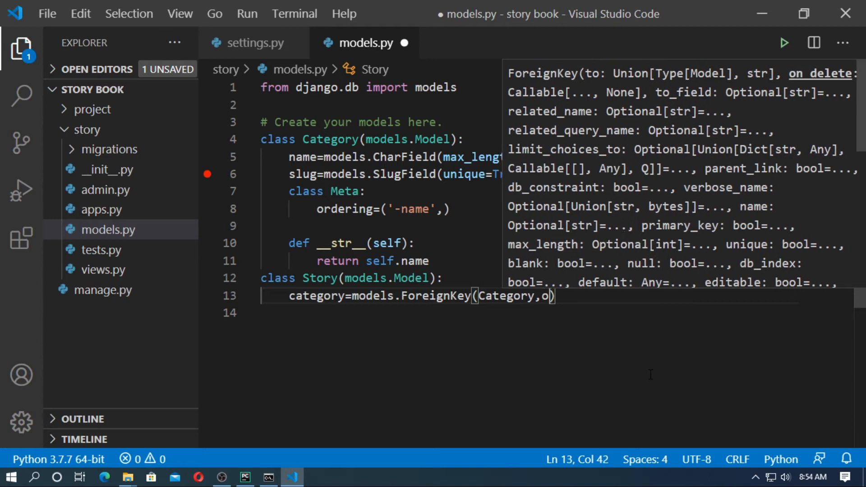
pyautogui.write('n_delete=')
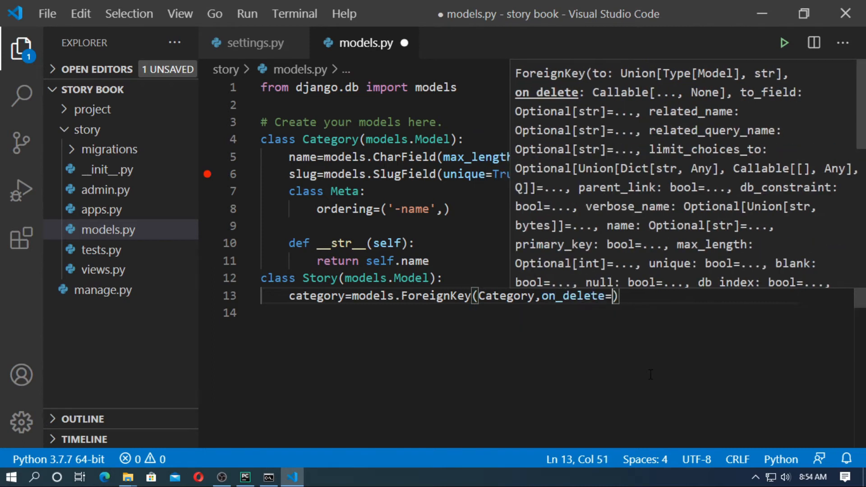
pyautogui.write('models')
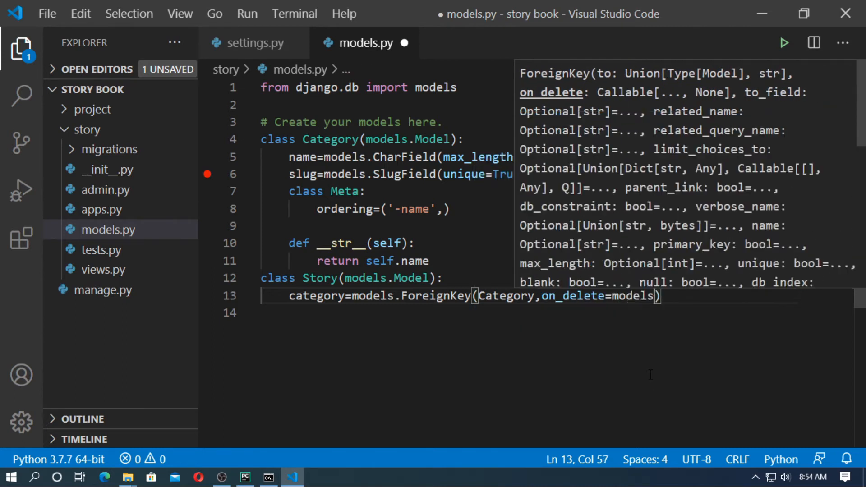
pyautogui.write('.Ca')
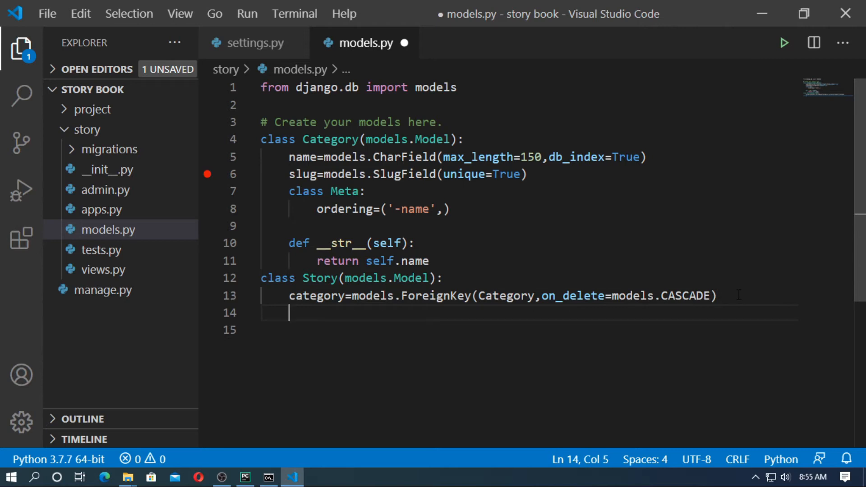
# Give Story a title CharField with max_length=150 and a body TextField.
pyautogui.write('title=')
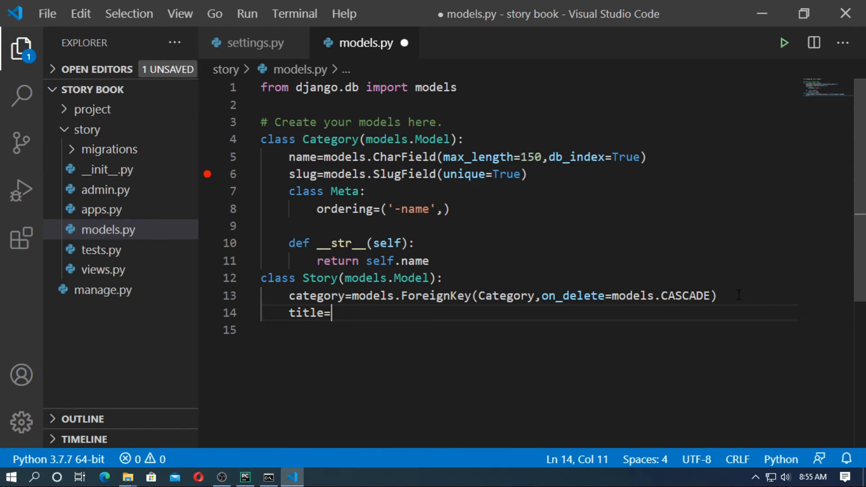
pyautogui.write('models.CharField')
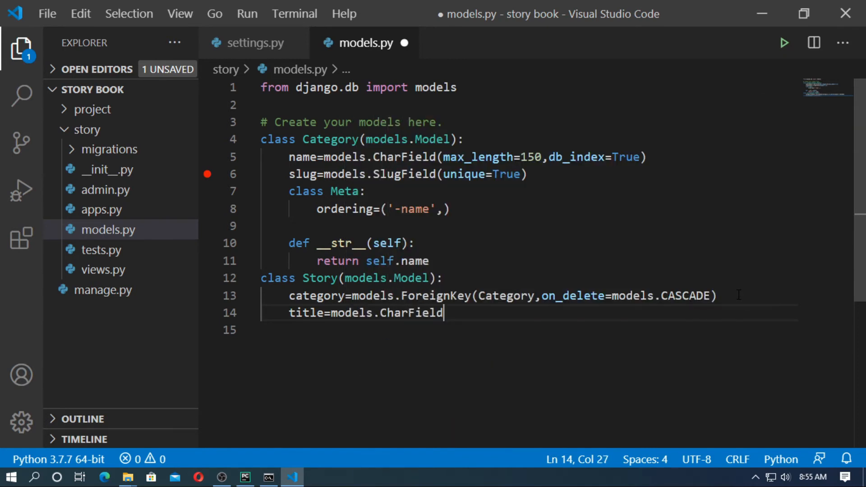
pyautogui.write('(max_length=150)')
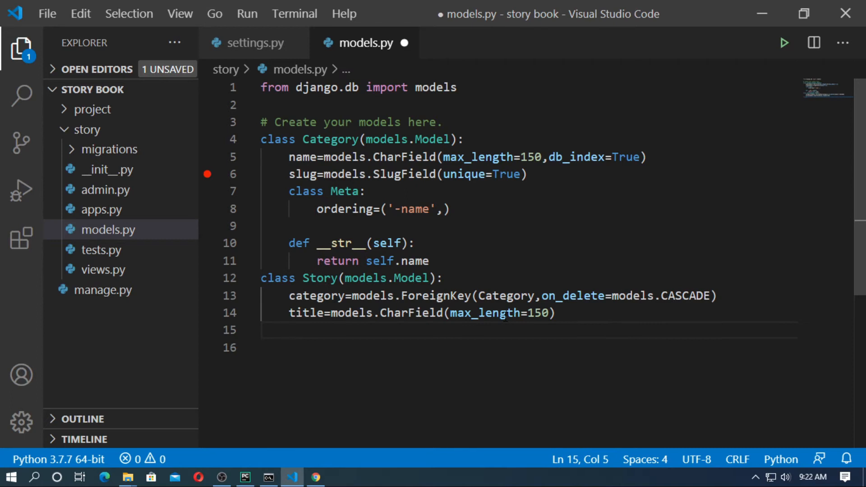
pyautogui.write('body=models.')
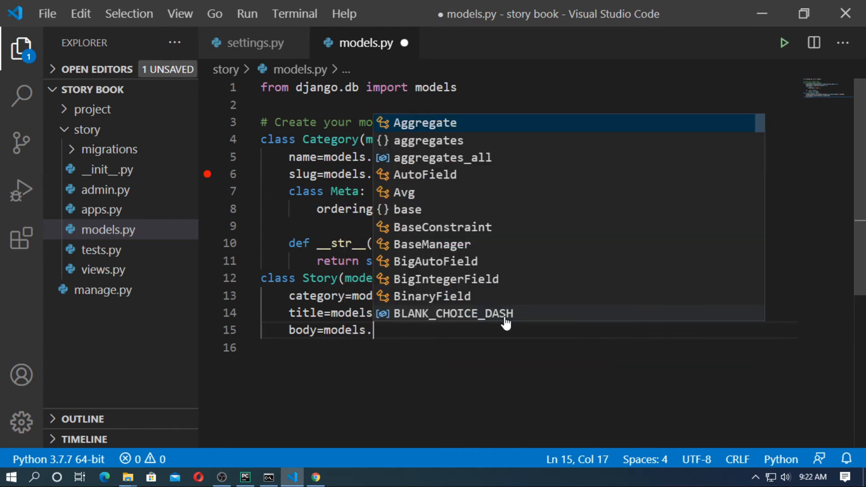
pyautogui.write('TextField(')
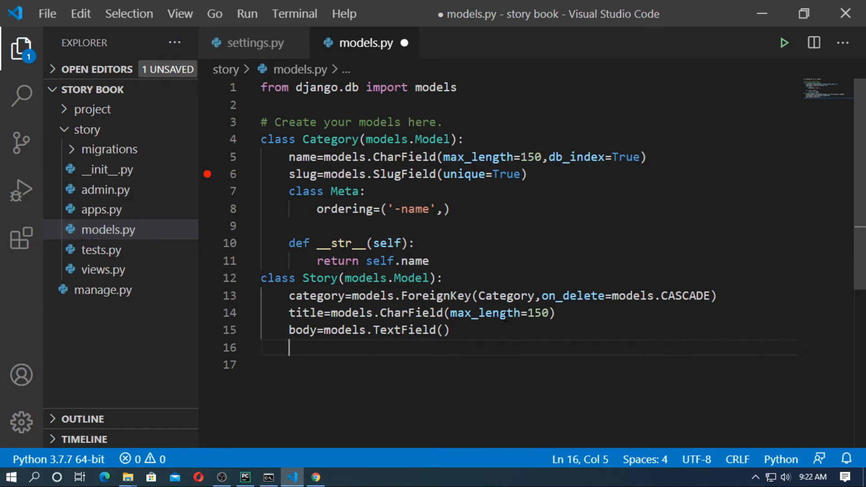
# Add des=models.TextField() to the Story model.
pyautogui.write('des')
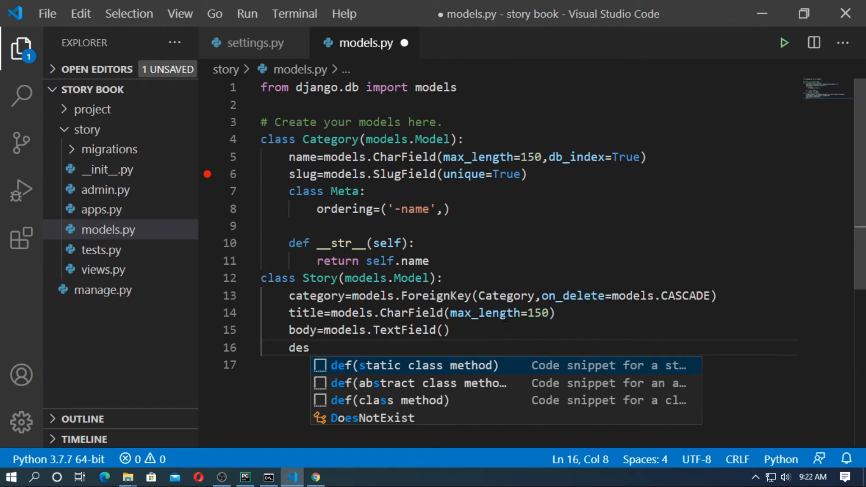
pyautogui.write('=m')
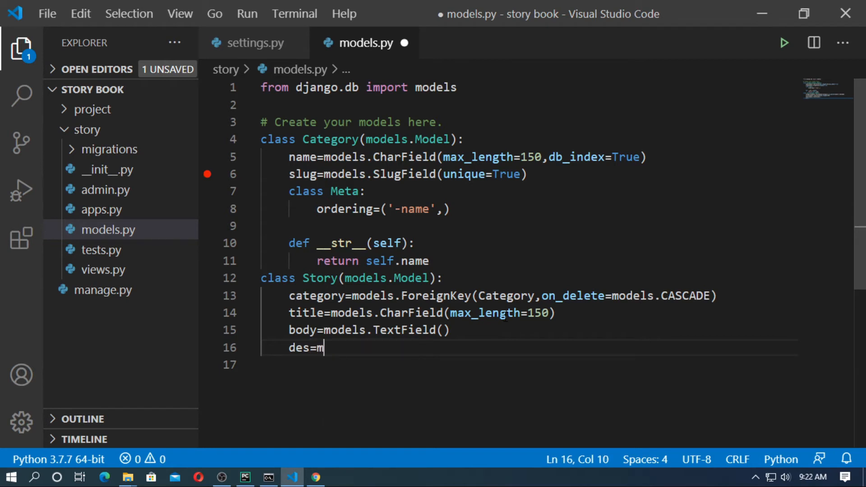
pyautogui.write('odels.')
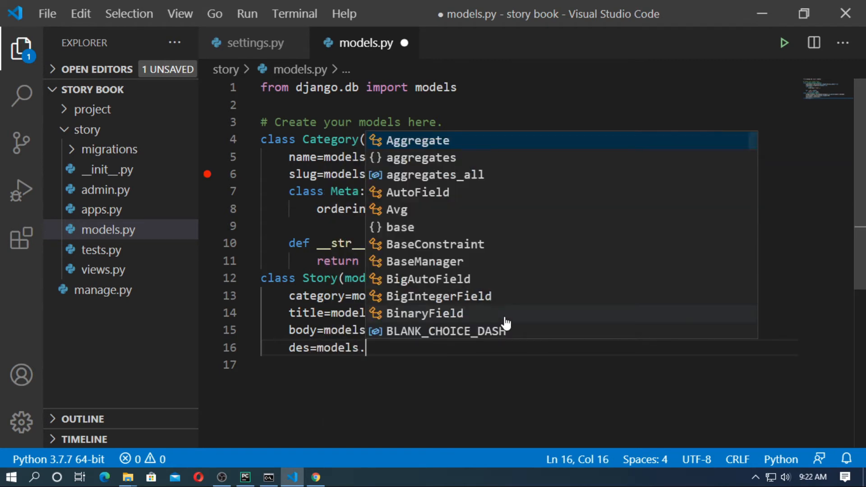
pyautogui.write('te')
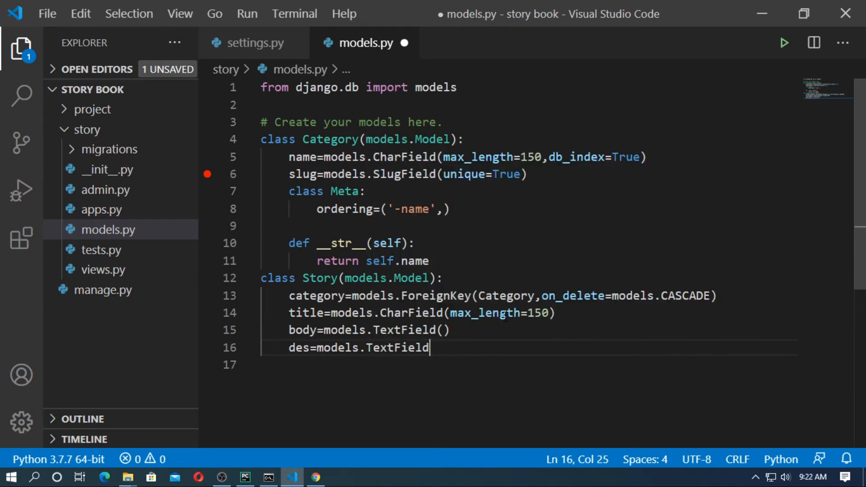
pyautogui.write('()')
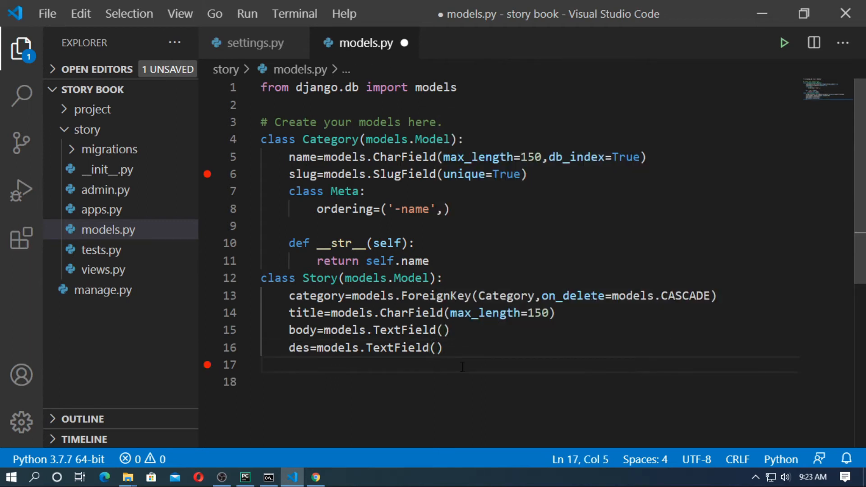
# Add publish=models.DateTimeField(auto_now_add=True) to Story.
pyautogui.write('pubs')
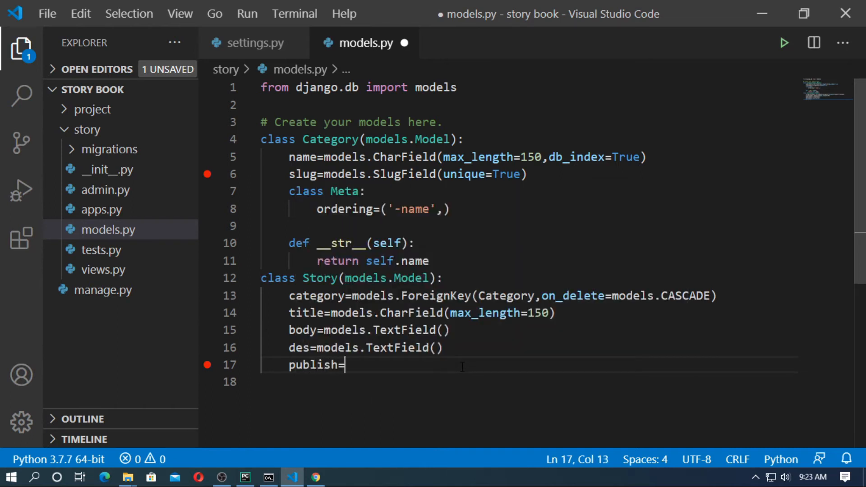
pyautogui.write('models')
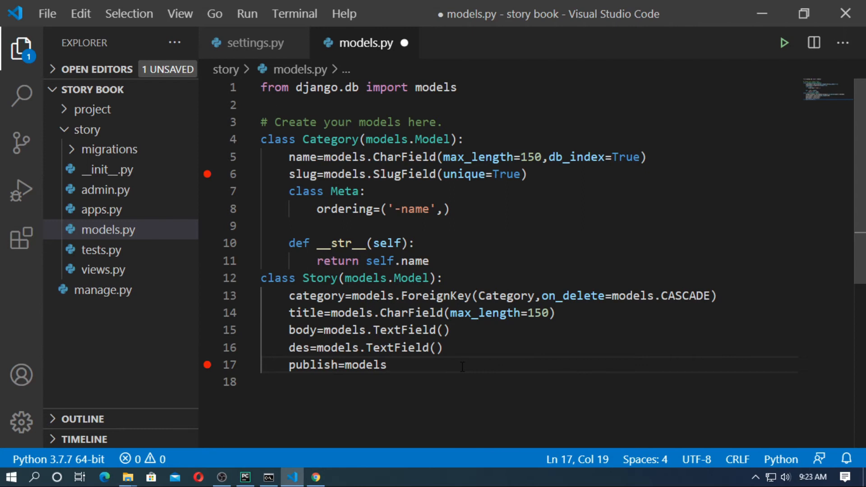
pyautogui.write('.dat')
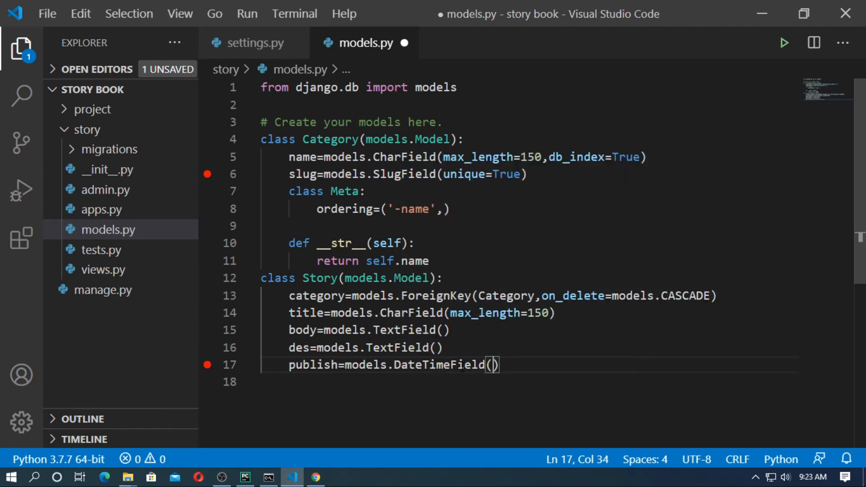
pyautogui.write('a')
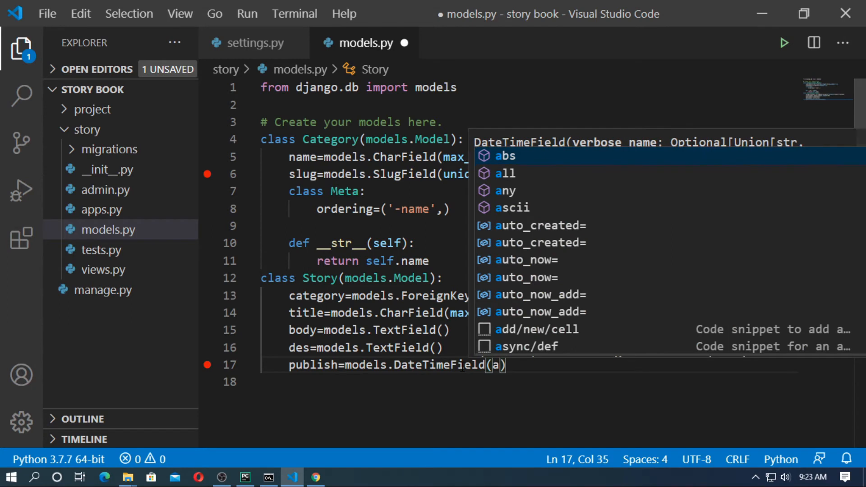
pyautogui.press('Down')
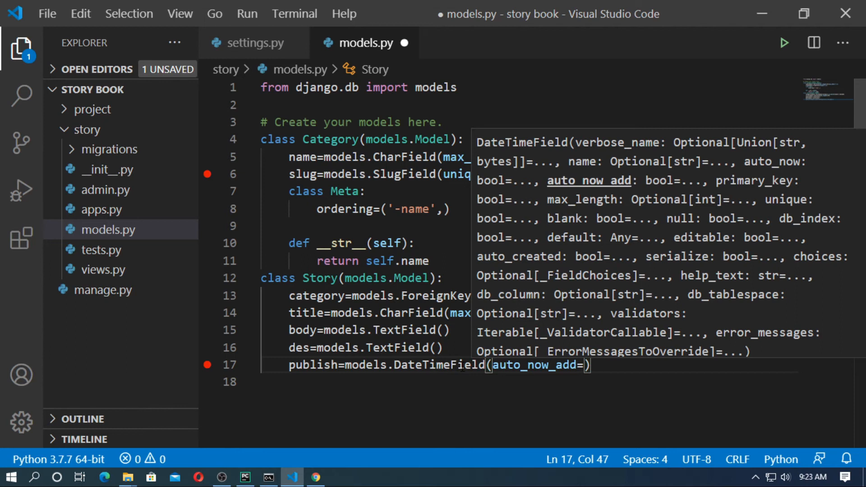
pyautogui.write('True')
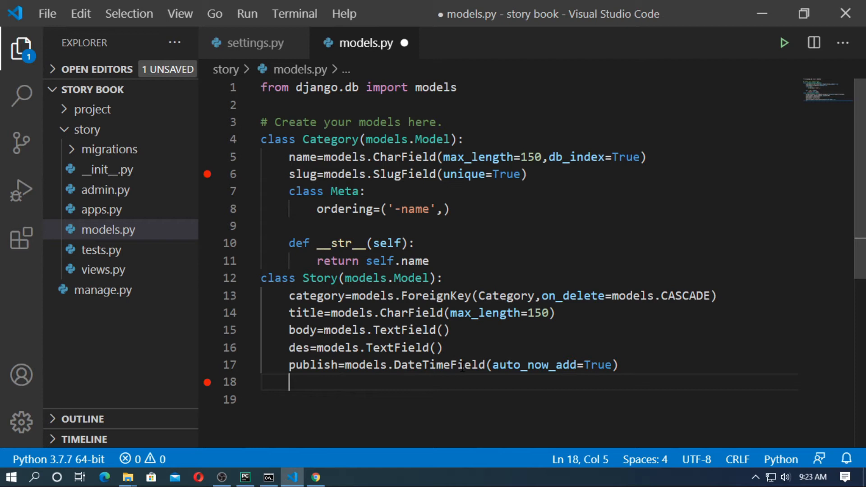
# Write Story's __str__ method returning self.title.
pyautogui.write('def __str__')
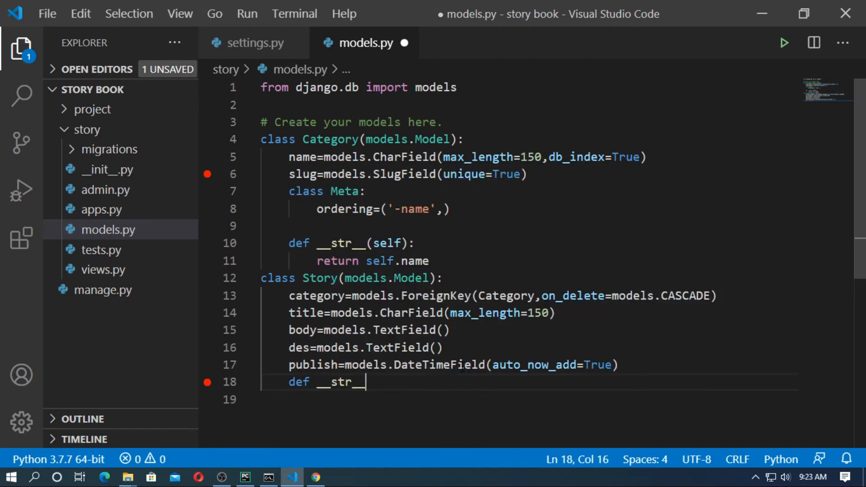
pyautogui.write('(self):')
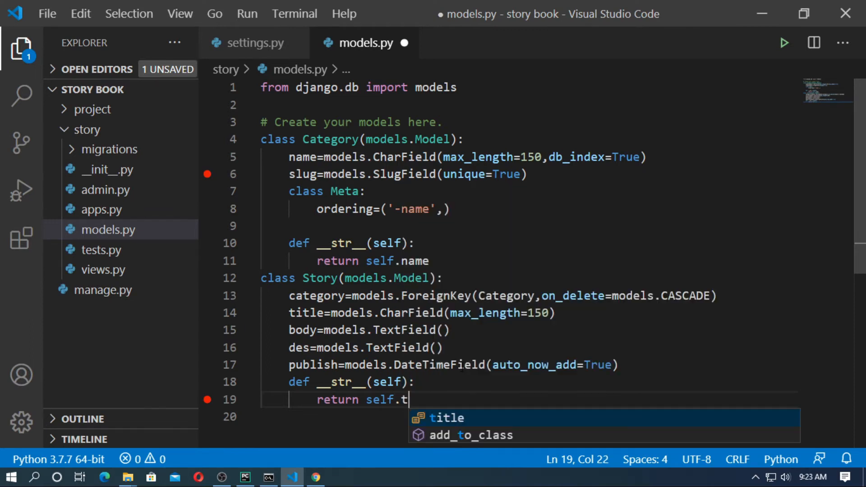
pyautogui.press('Enter')
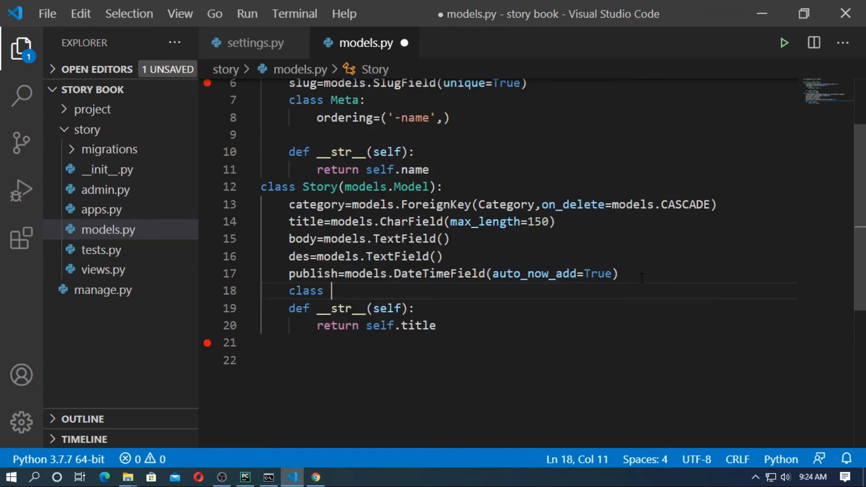
# Add class Meta with ordering=('publish',) to Story and save models.py.
pyautogui.write('Meta:')
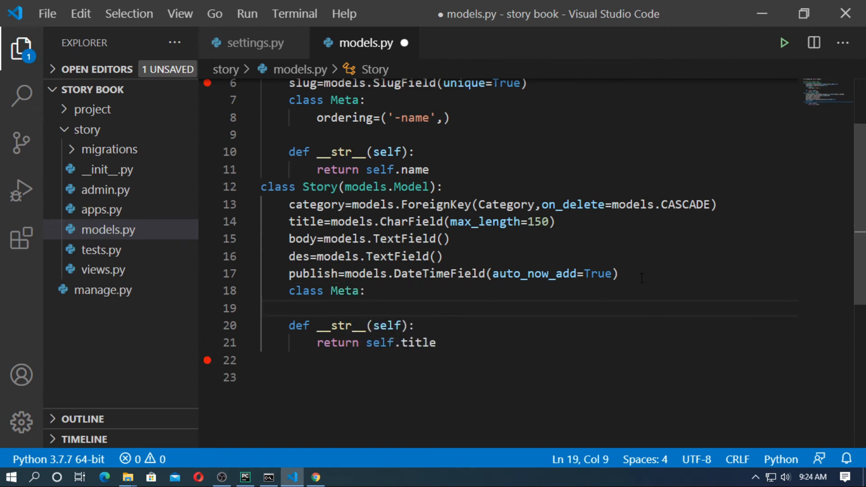
pyautogui.write('orde')
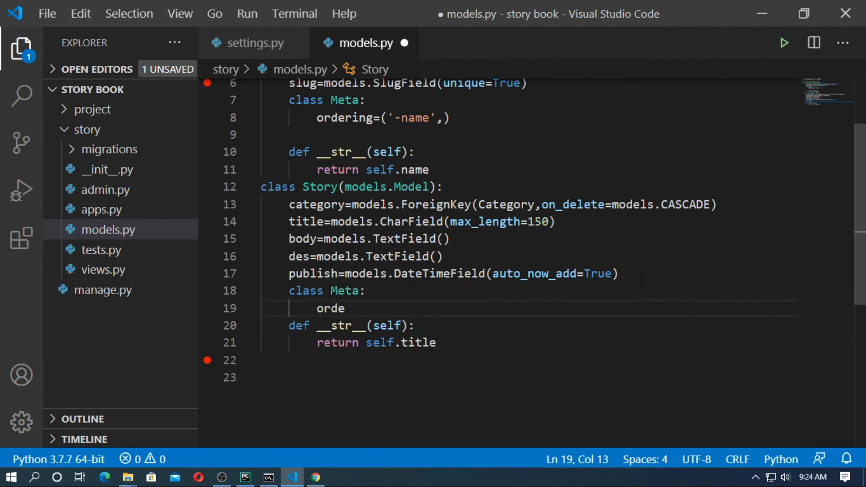
pyautogui.write("ring=('publish')")
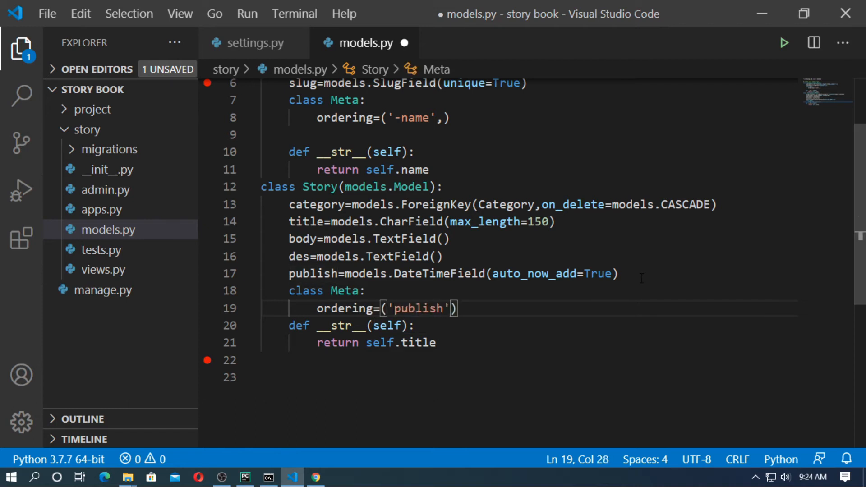
pyautogui.write(',')
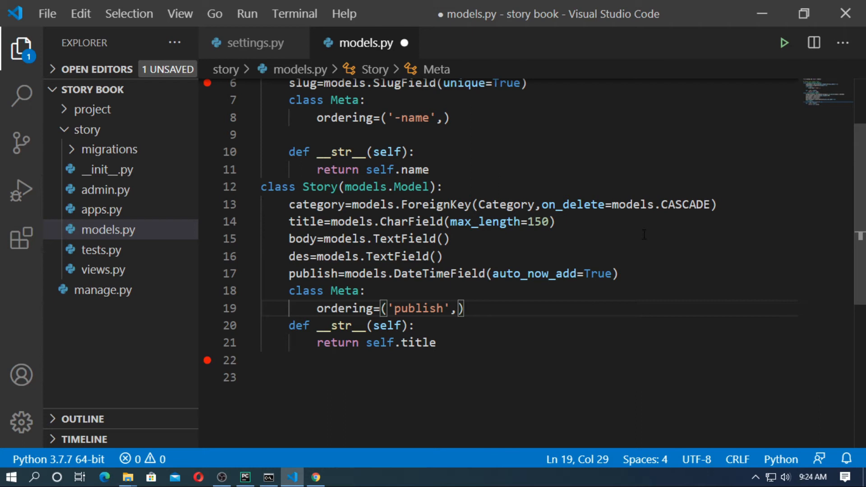
pyautogui.press('ctrl+s')
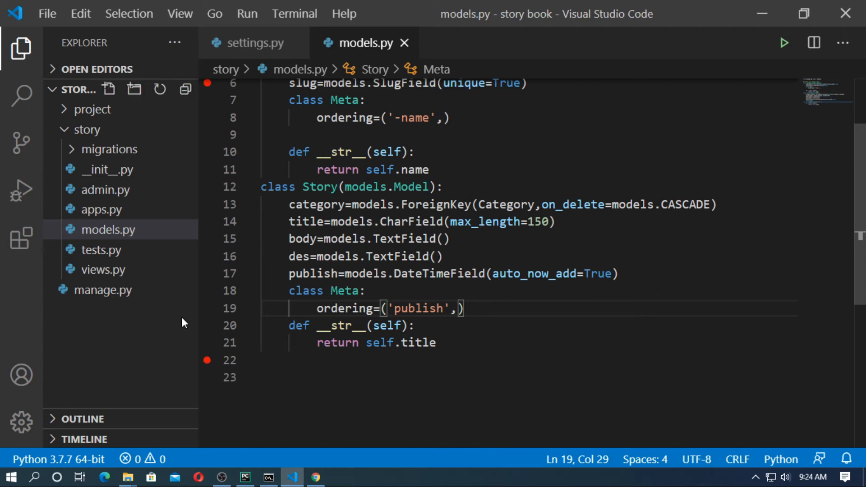
pyautogui.moveTo(105, 189)
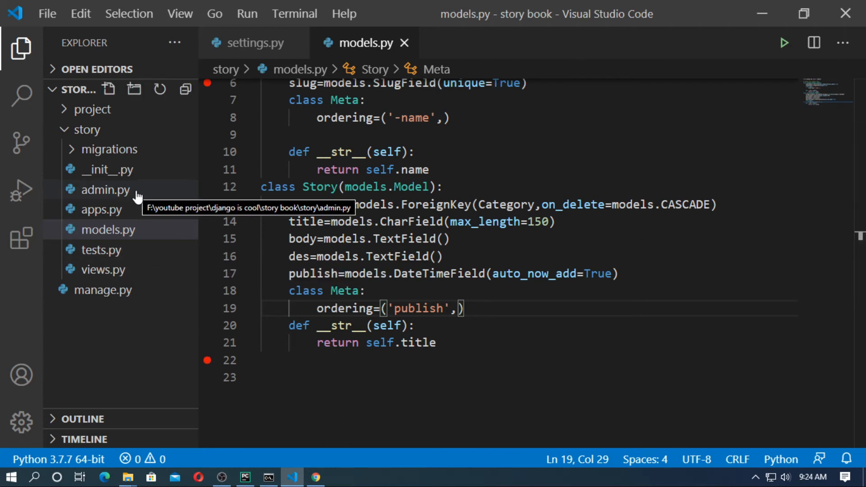
# In admin.py, write from .models import Story,Category.
pyautogui.click(105, 190)
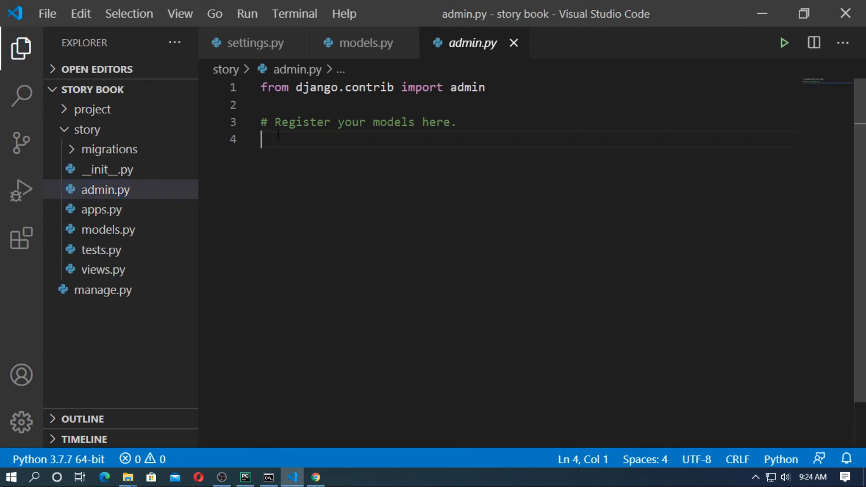
pyautogui.write('from')
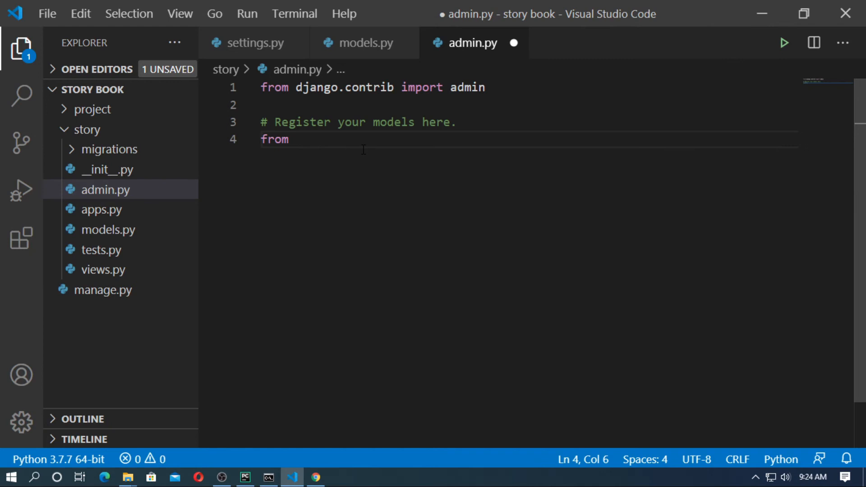
pyautogui.write('.models')
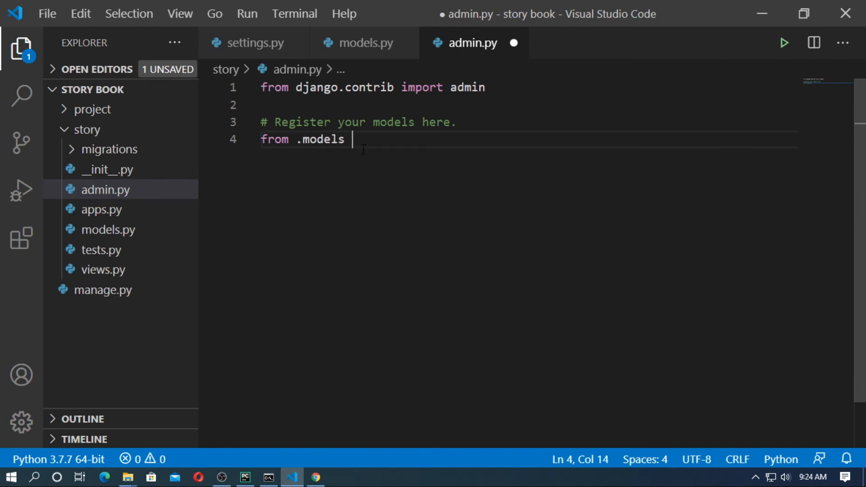
pyautogui.write('import')
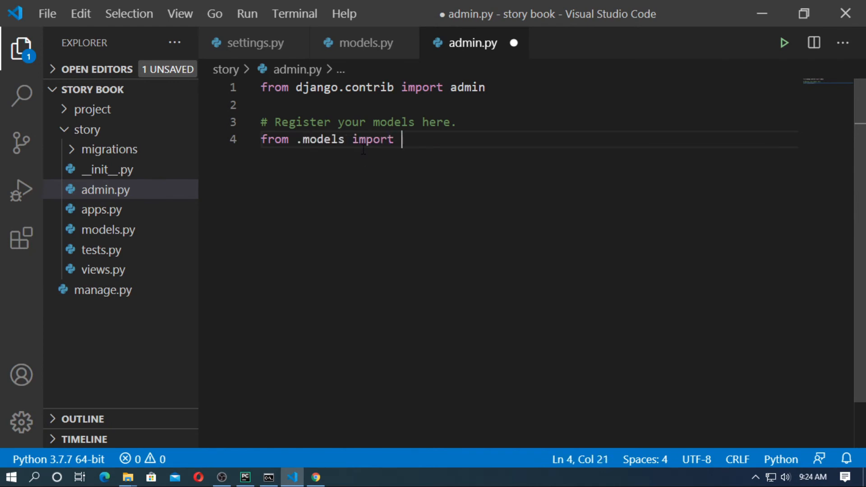
pyautogui.write('Story')
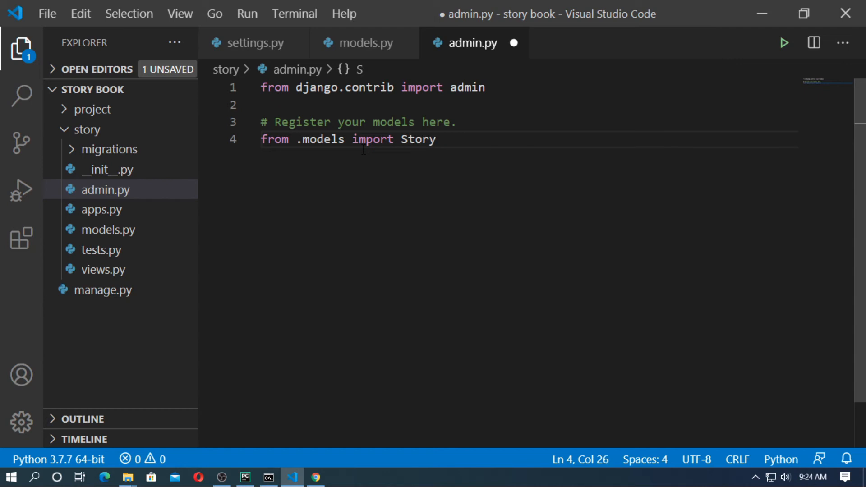
pyautogui.write(',Category')
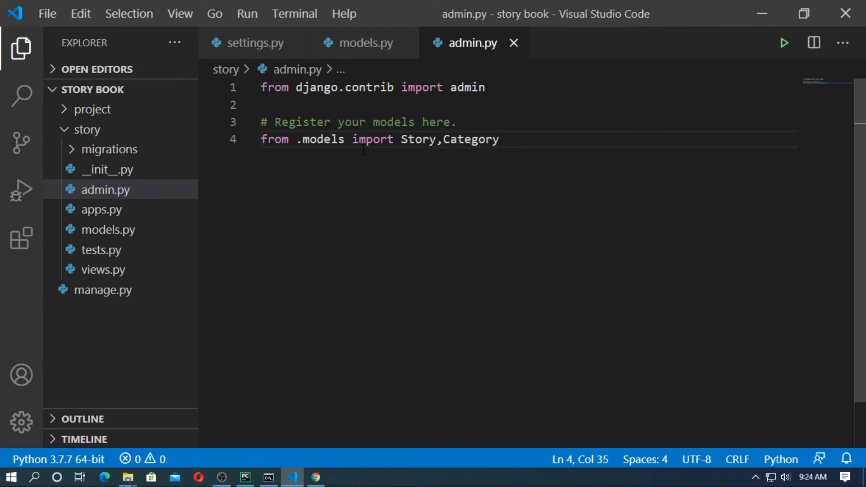
# Register Story and Category with admin.site.register, then bring Command Prompt to the front.
pyautogui.write('admin.si')
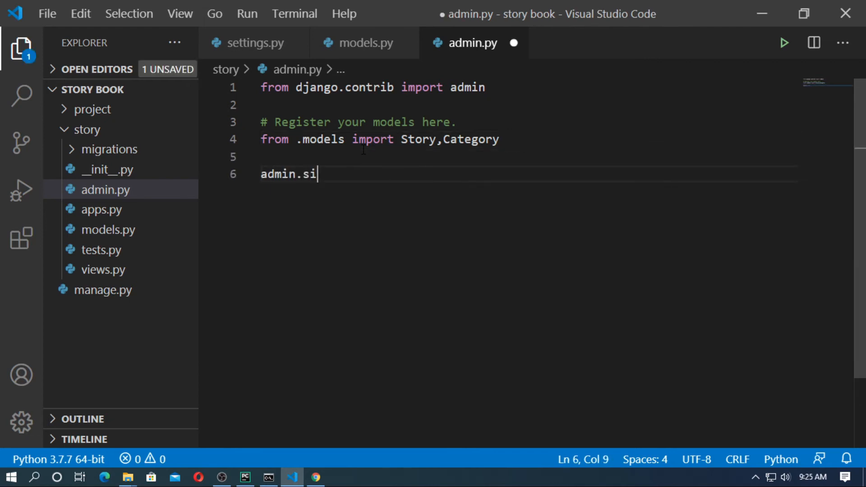
pyautogui.write('te')
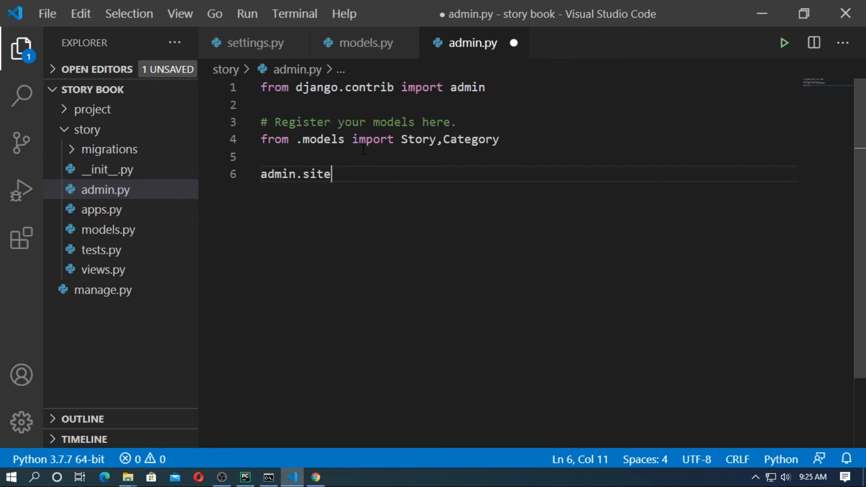
pyautogui.write('.register(')
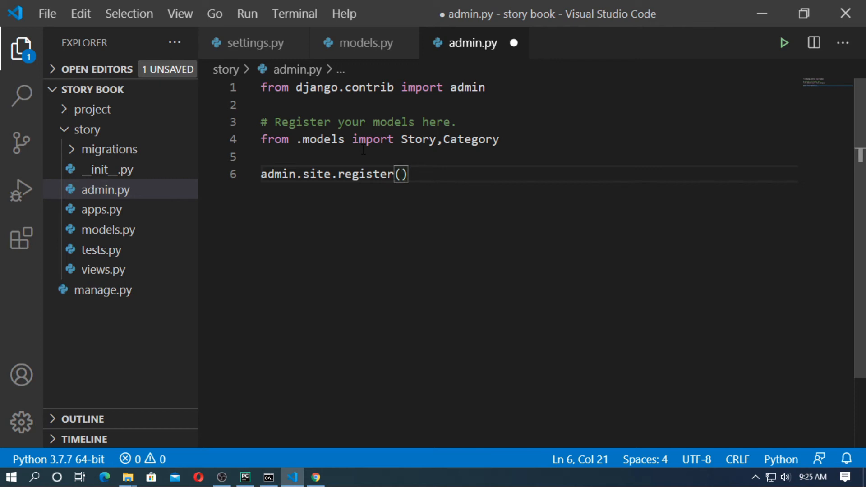
pyautogui.write('Story')
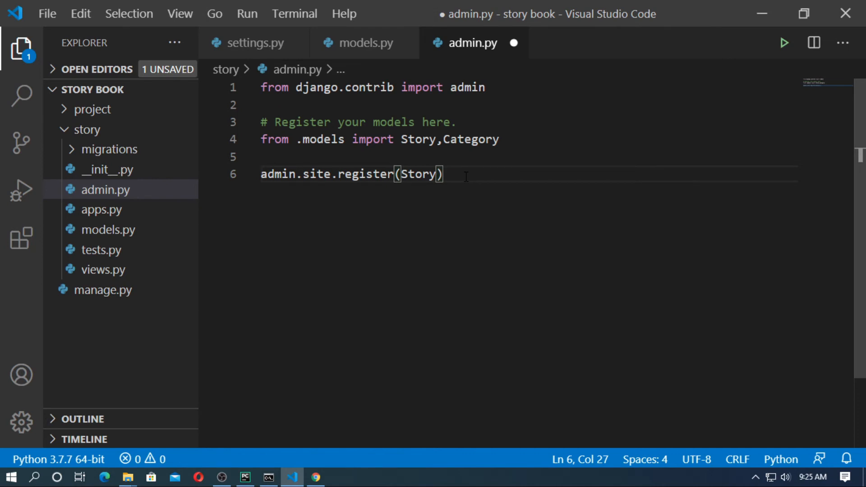
pyautogui.write('admin')
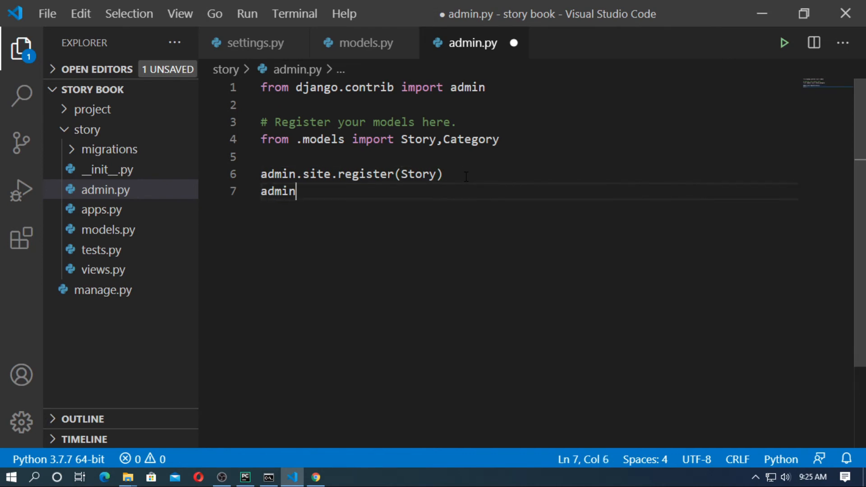
pyautogui.write('.site.')
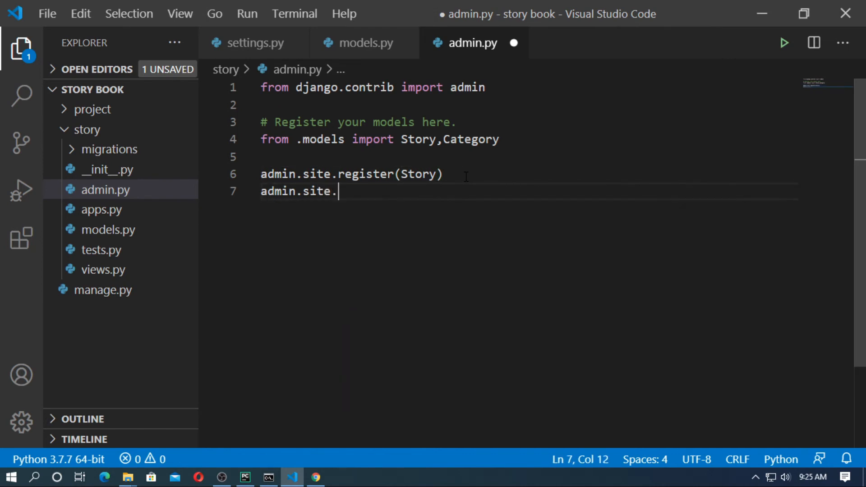
pyautogui.write('reg')
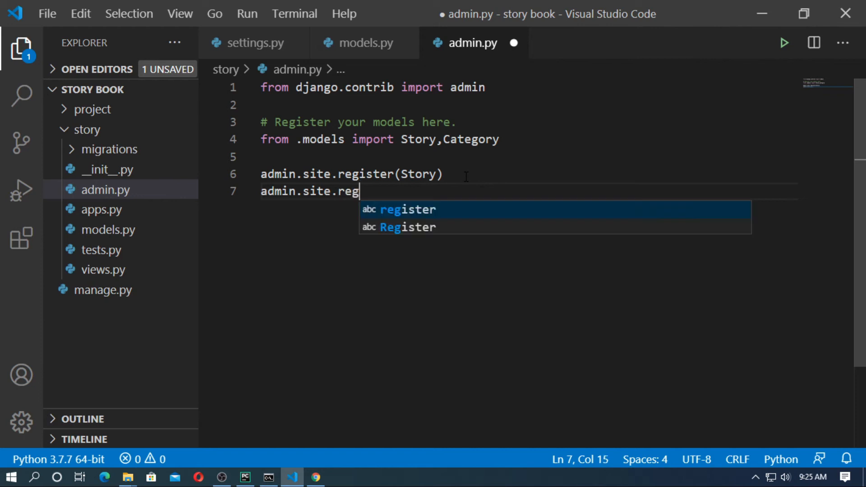
pyautogui.write('ister')
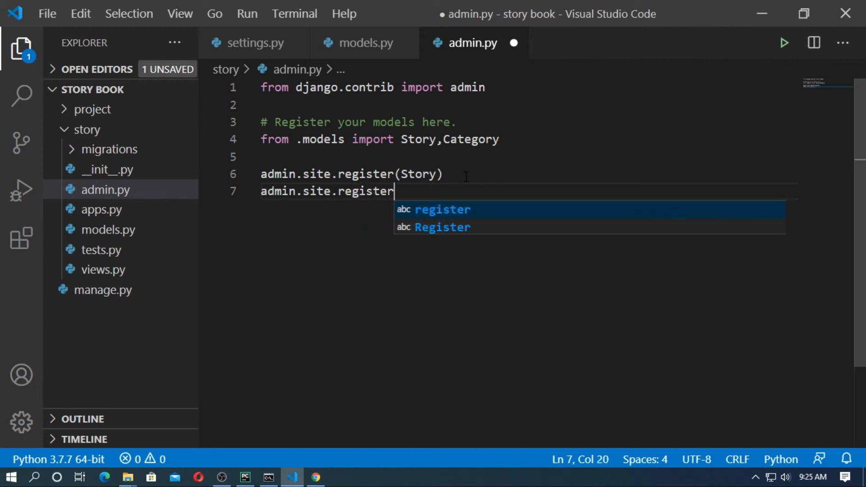
pyautogui.write('(Category')
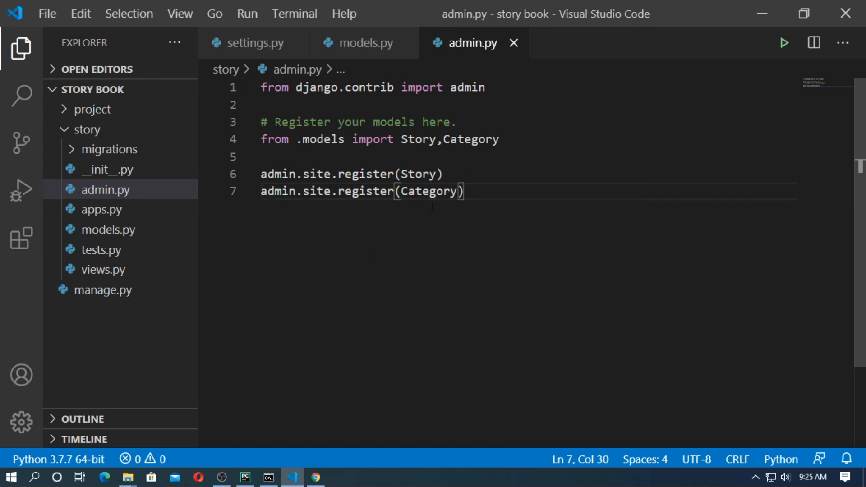
pyautogui.moveTo(274, 450)
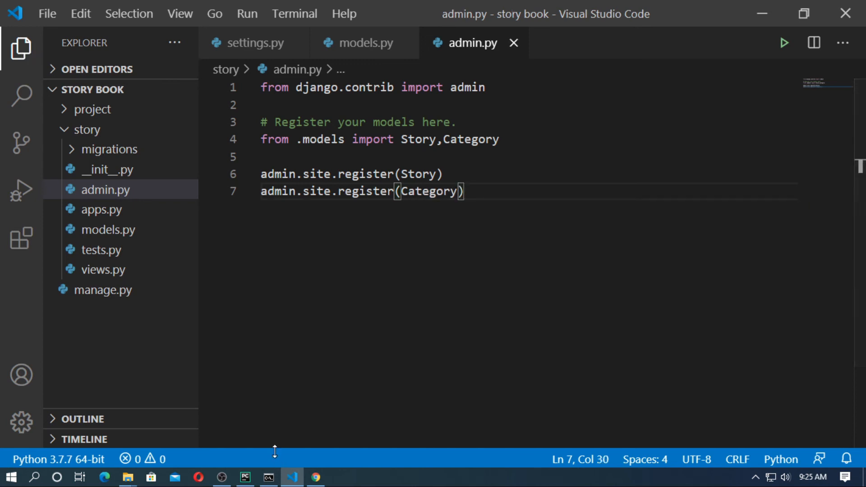
pyautogui.click(268, 476)
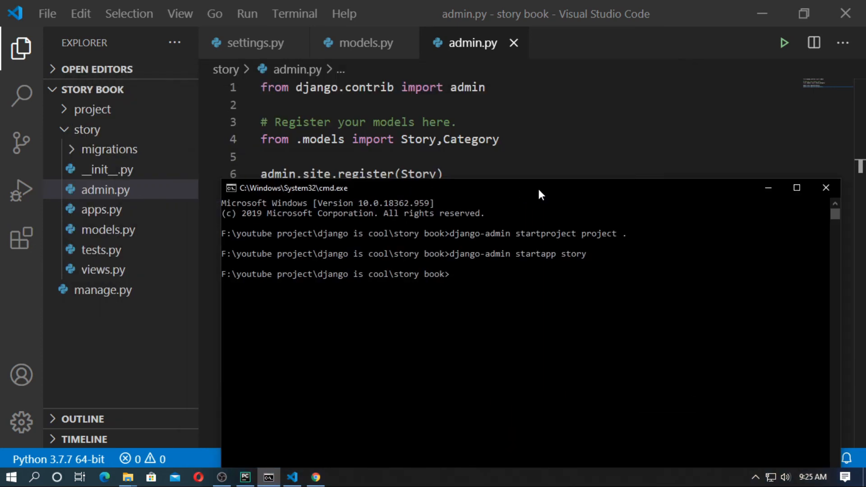
# Run python manage.py makemigrations to generate the story app's initial migration.
pyautogui.write('python manage.py m')
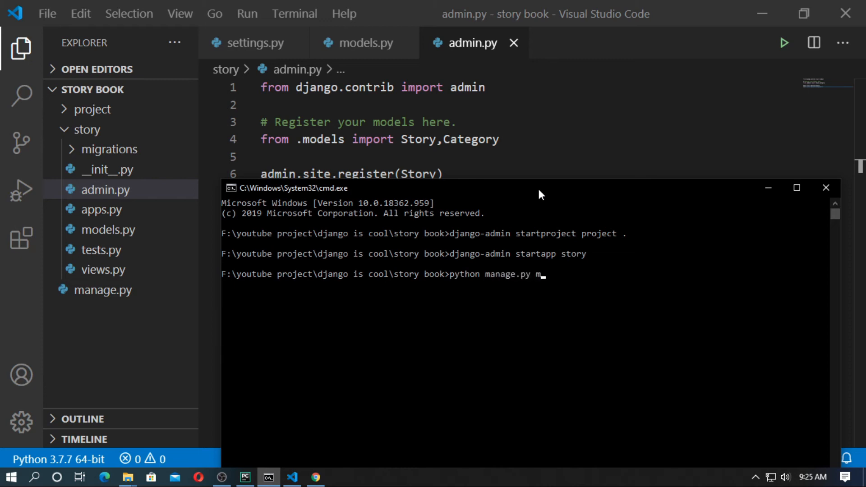
pyautogui.write('akemigrations')
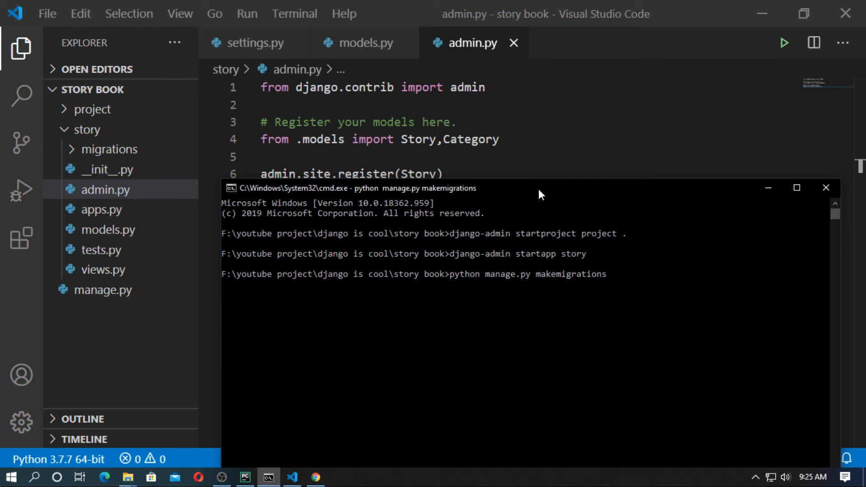
pyautogui.press('Enter')
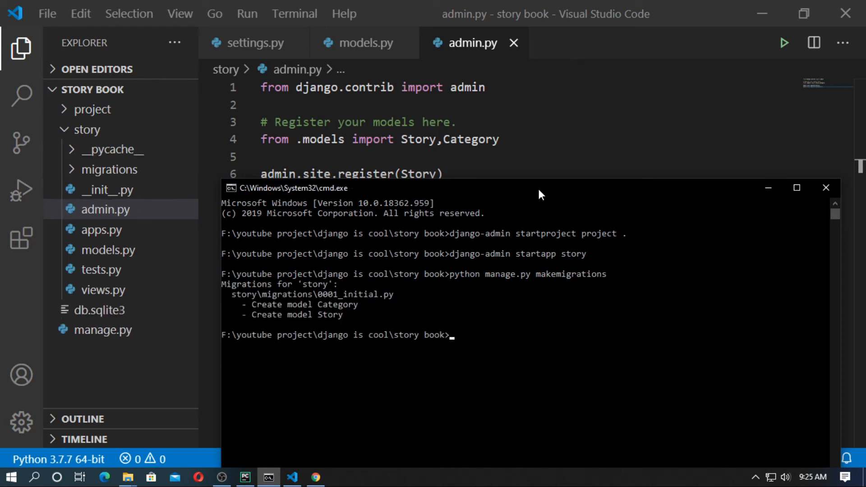
# Enter the python manage.py migrate command to apply the pending migrations.
pyautogui.write('python manage')
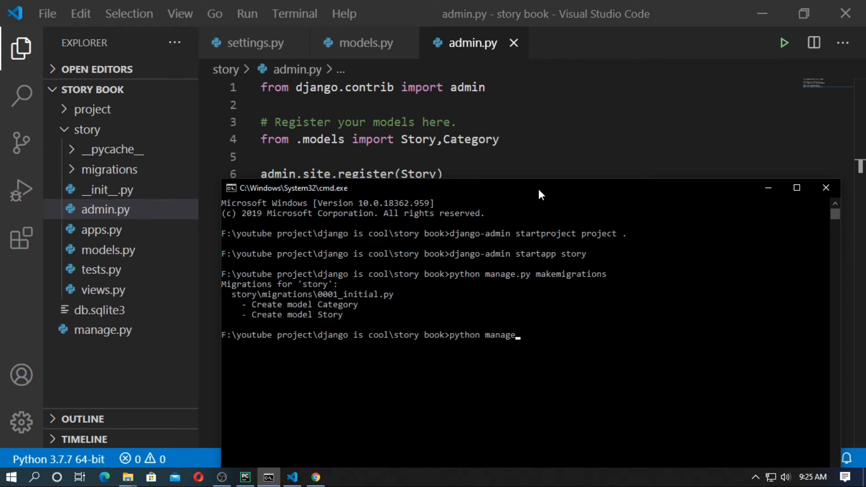
pyautogui.write('.p')
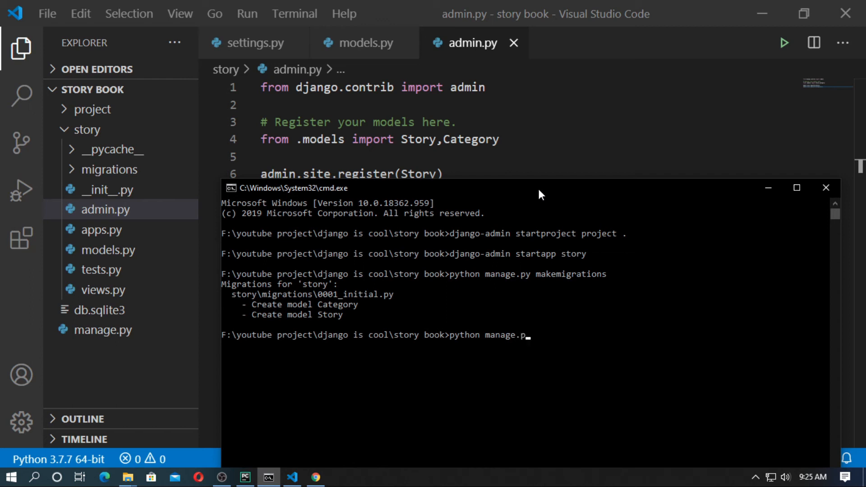
pyautogui.write('migre')
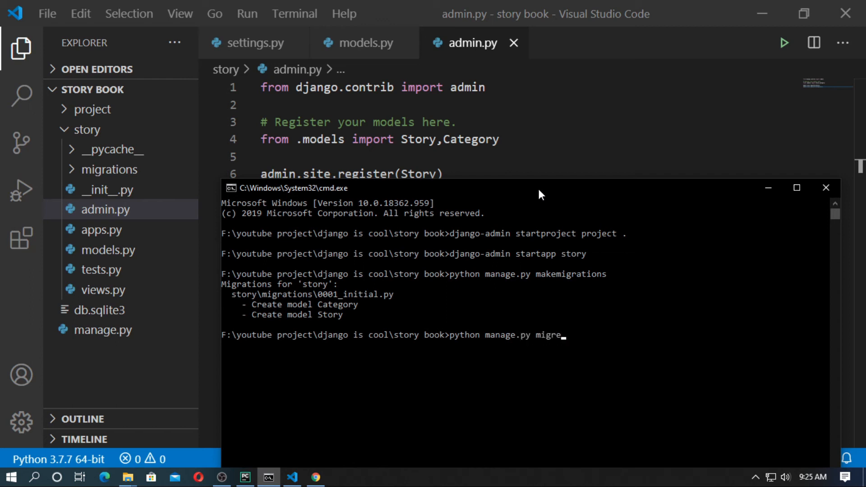
pyautogui.write('te')
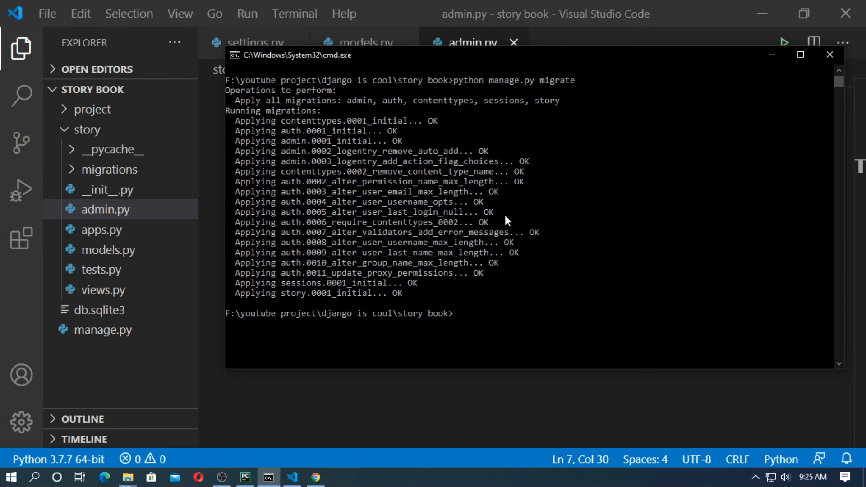
pyautogui.moveTo(515, 267)
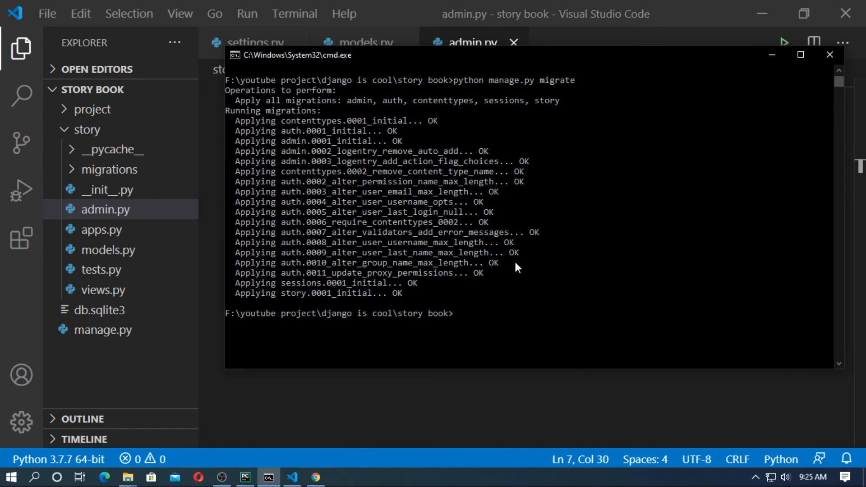
# Begin the next manage.py command after all migrations report OK.
pyautogui.write('python  manage.py createsuper')
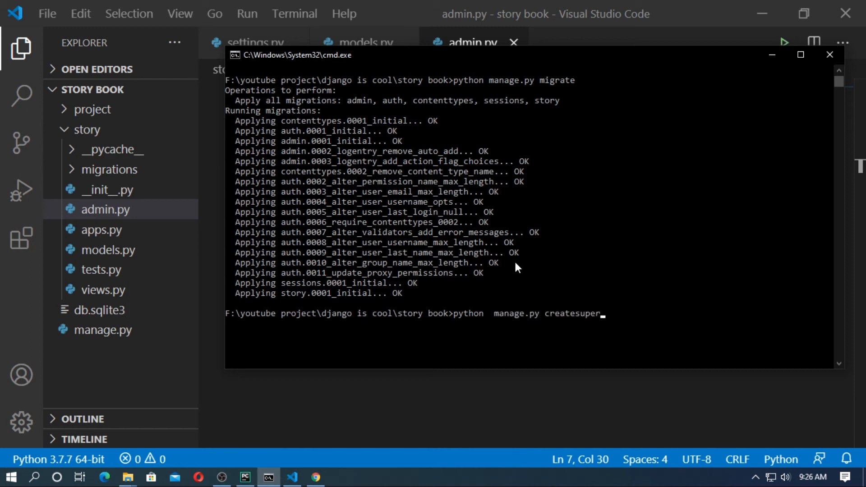
# Create superuser admin with a gmail address, answering y to bypass the password warnings.
pyautogui.write('user')
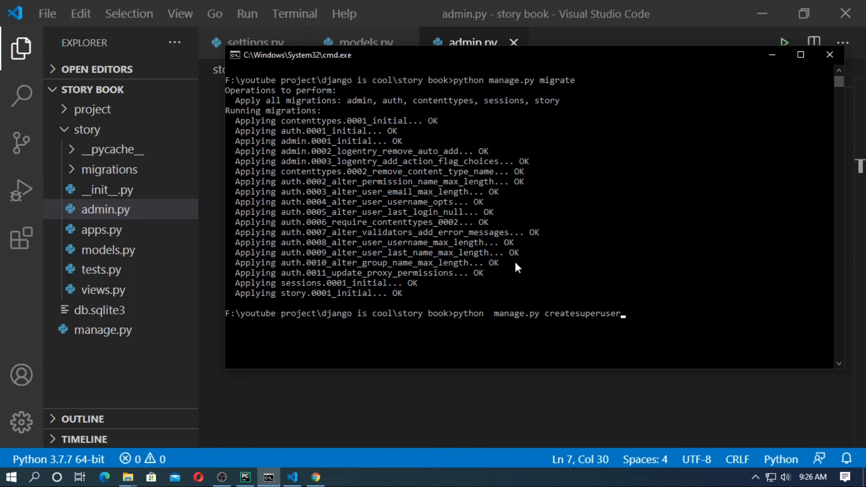
pyautogui.press('Enter')
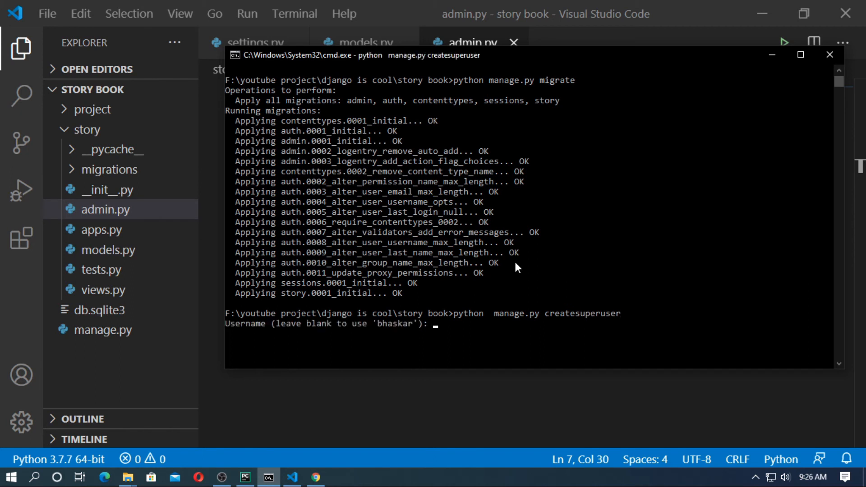
pyautogui.write('admin')
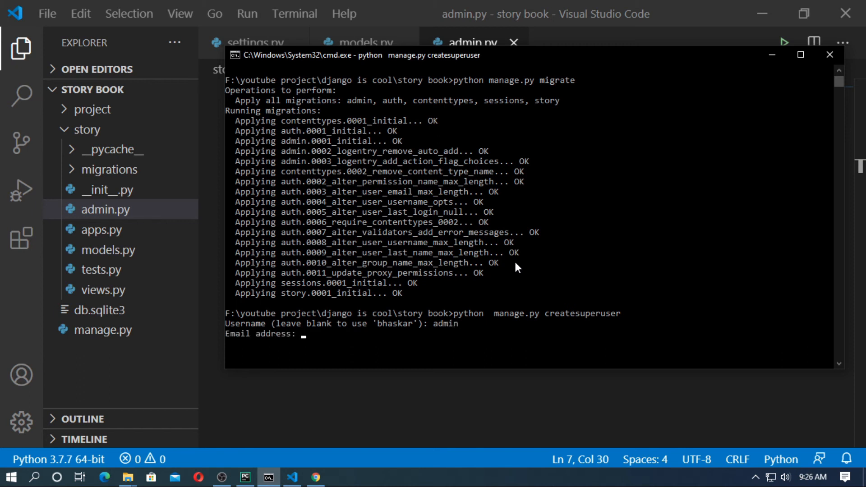
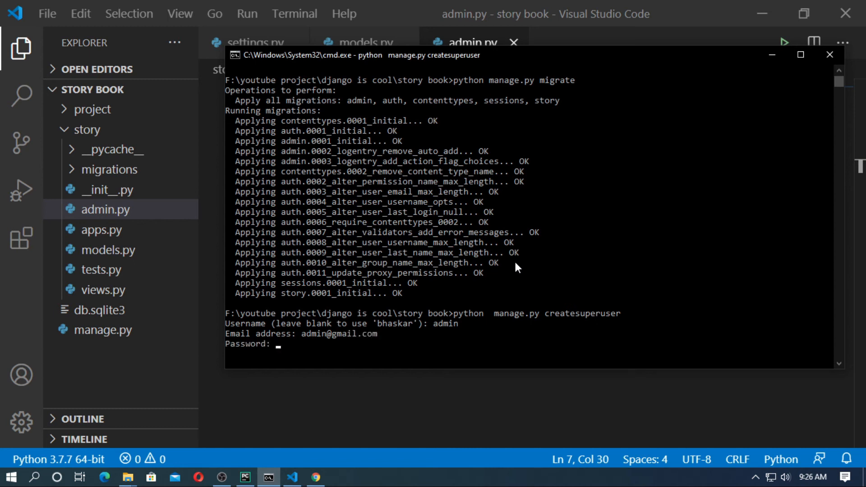
pyautogui.press('Enter')
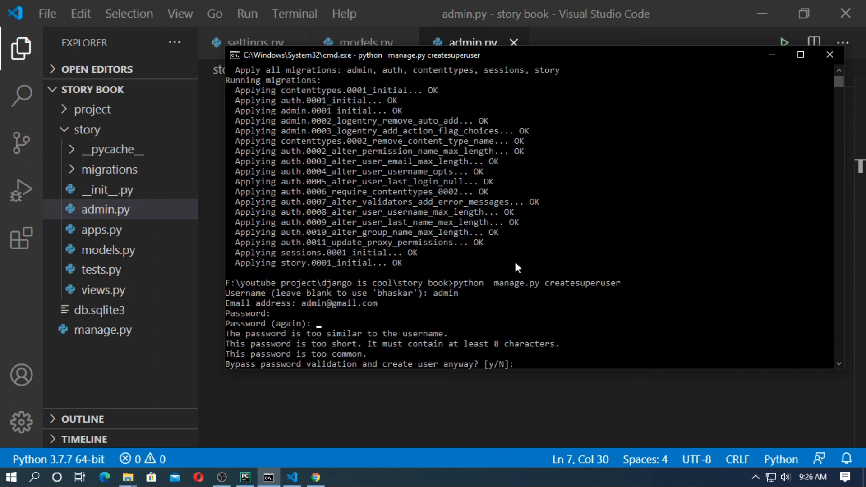
pyautogui.write('y')
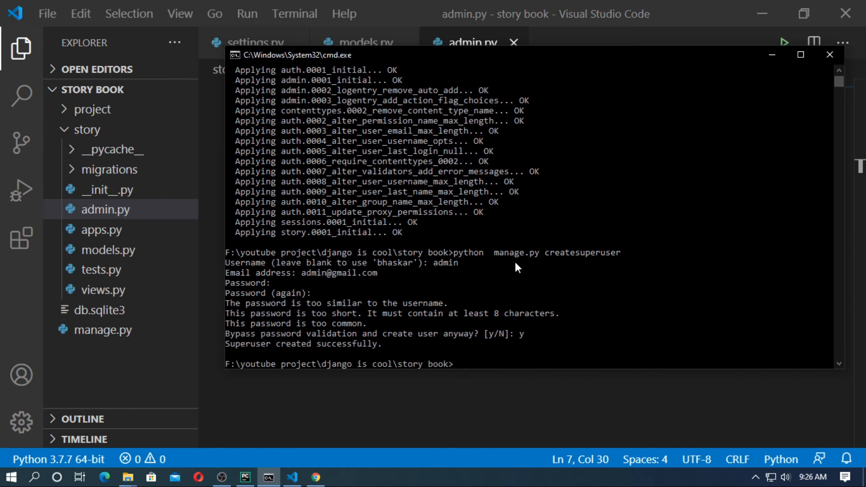
# Start the development server with python manage.py runserver and switch to the browser.
pyautogui.write('python manage')
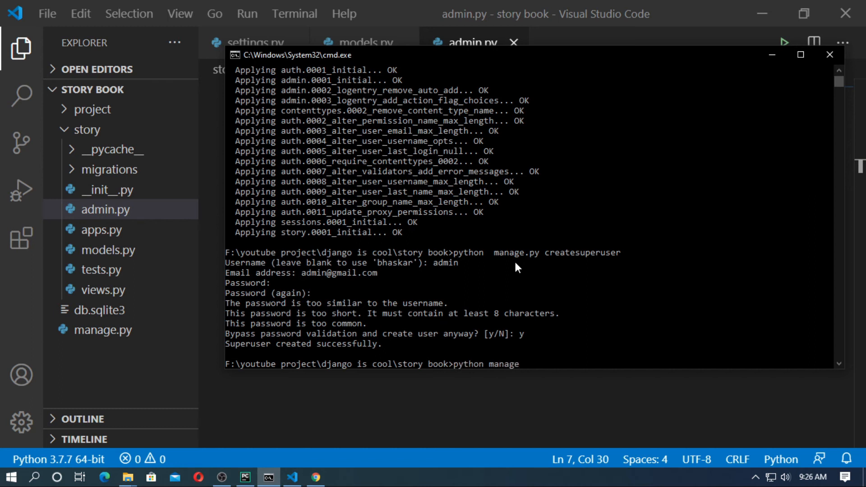
pyautogui.write('runserve')
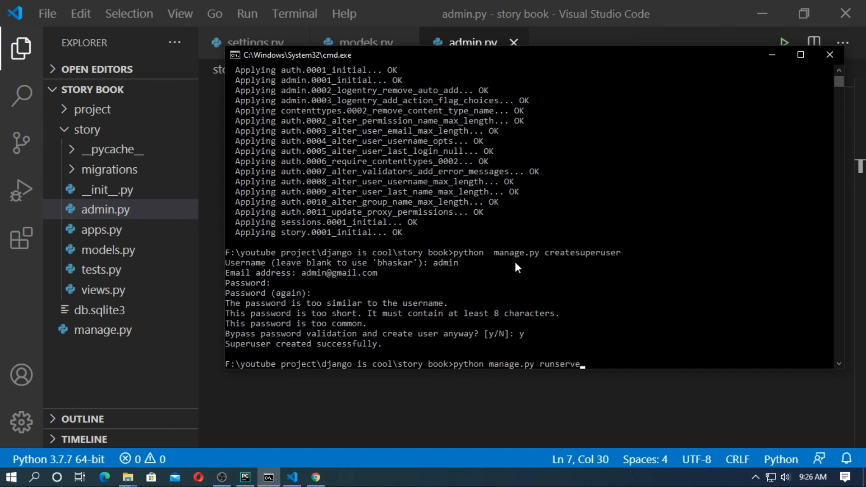
pyautogui.press('enter')
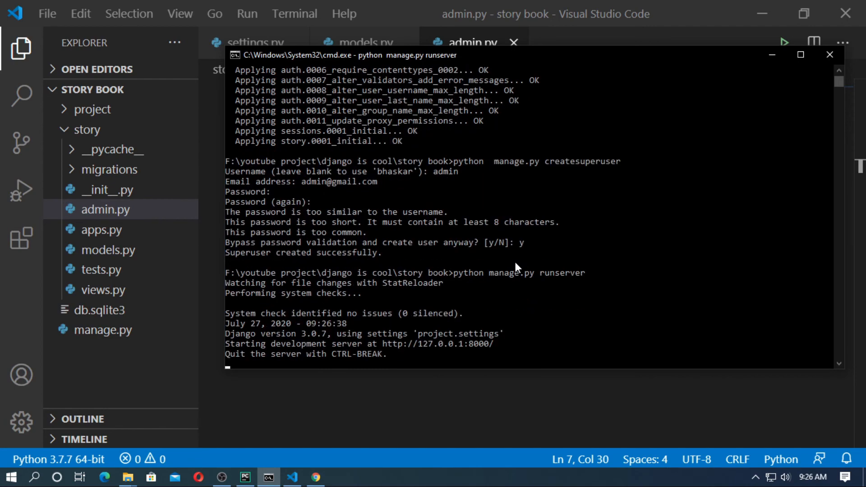
pyautogui.click(314, 477)
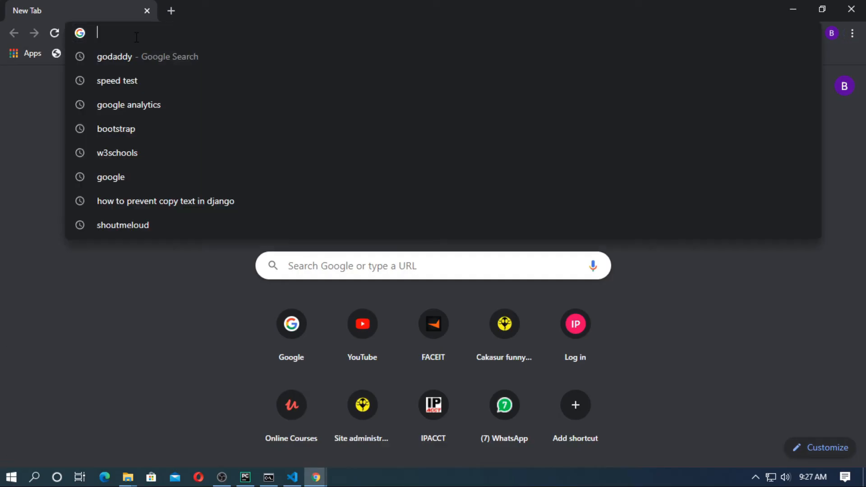
# Load the local site at 127.0.0.1:8000 and go to its /admin login page.
pyautogui.write('127.0.0.1:8000/admin')
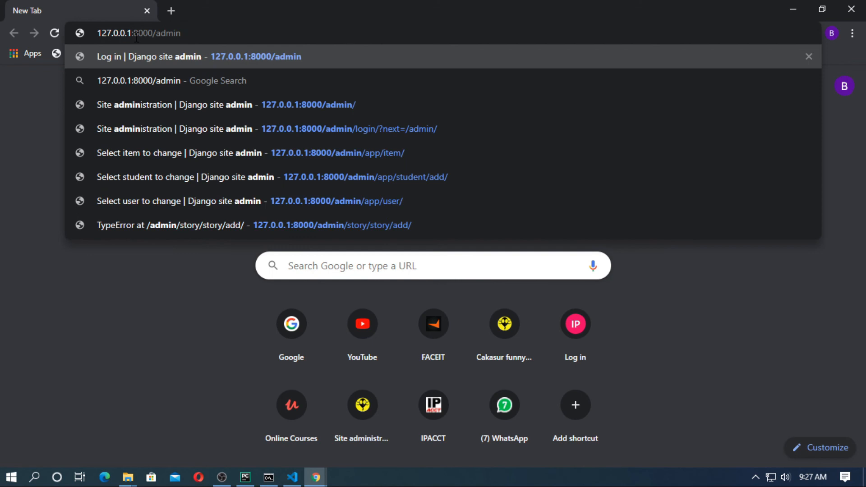
pyautogui.press('Backspace')
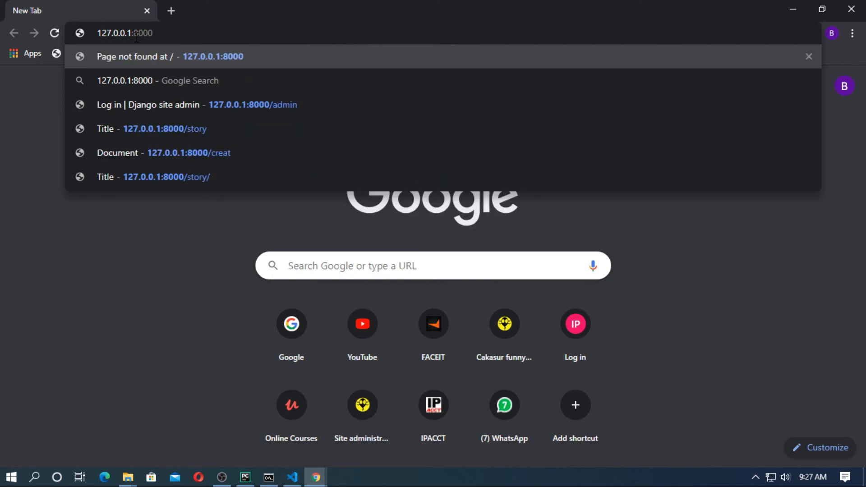
pyautogui.press('Enter')
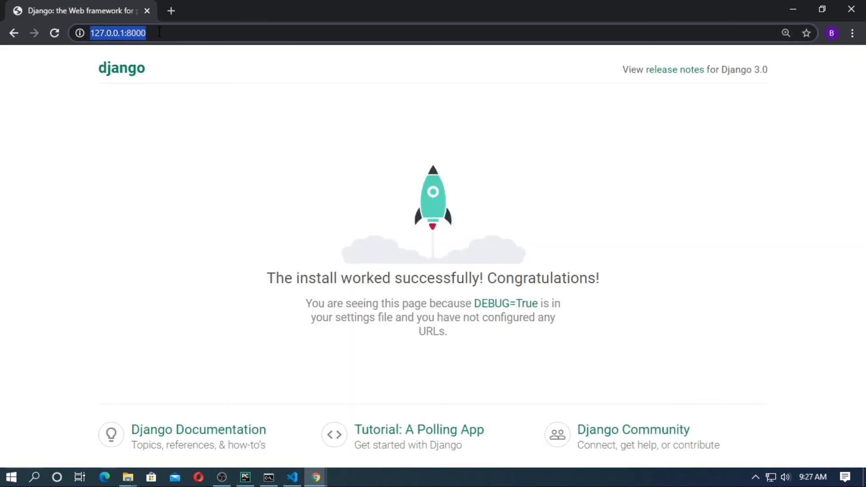
pyautogui.write('/admin/login/?next=/admin/')
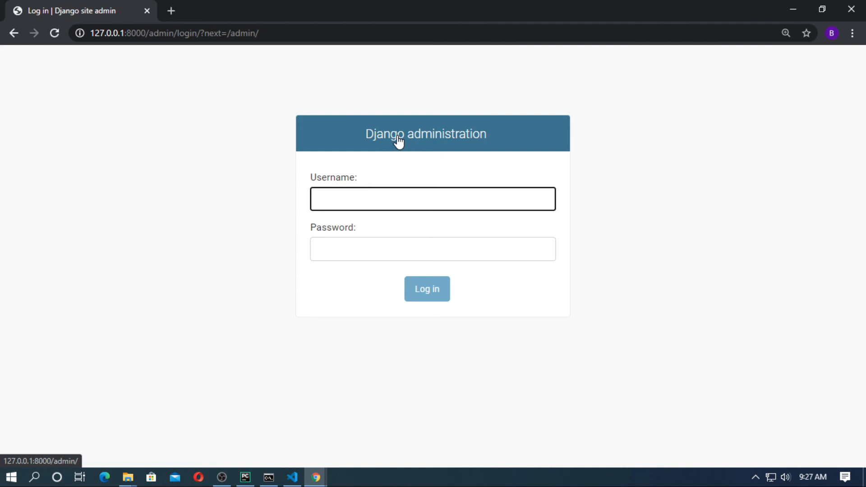
# Sign in as admin, dismissing the password breach warning, to reach the admin dashboard.
pyautogui.write('admin')
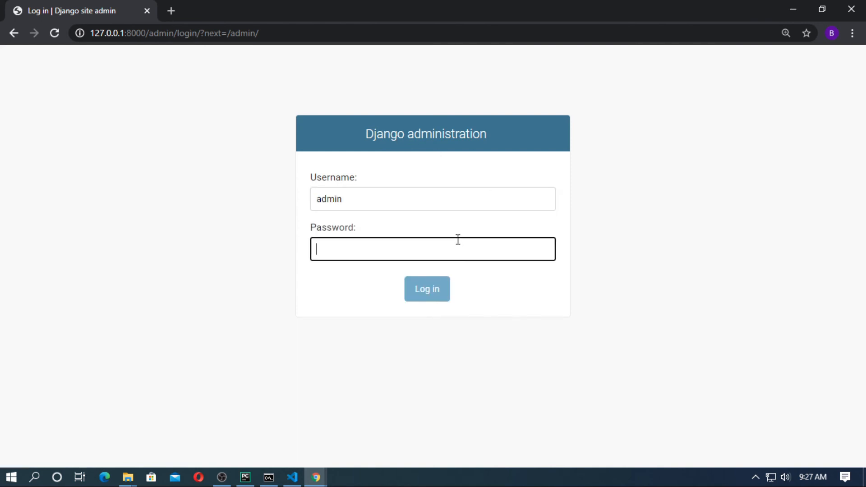
pyautogui.write('password')
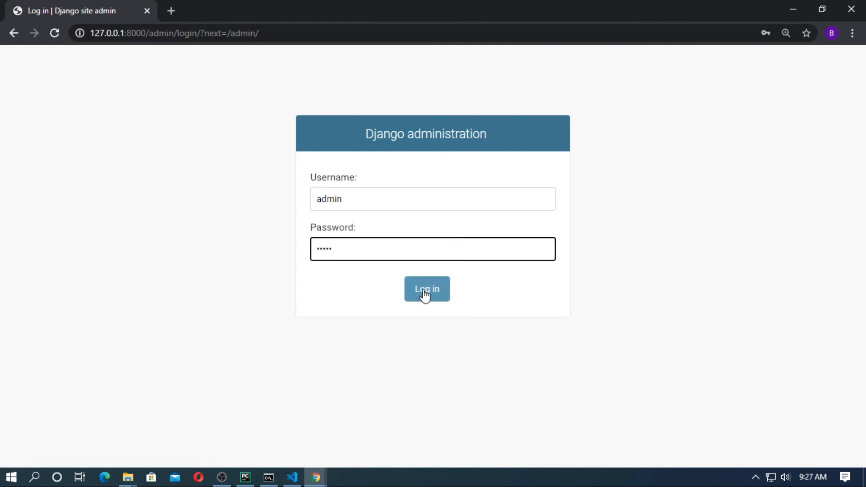
pyautogui.click(425, 288)
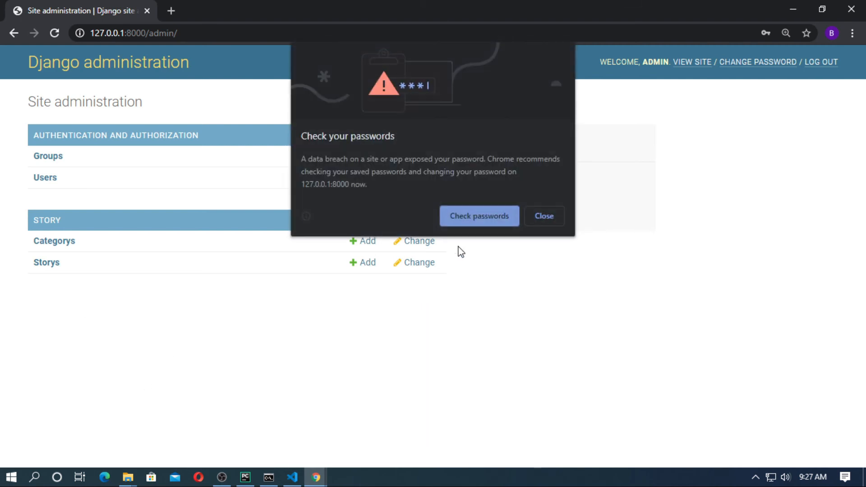
pyautogui.click(543, 215)
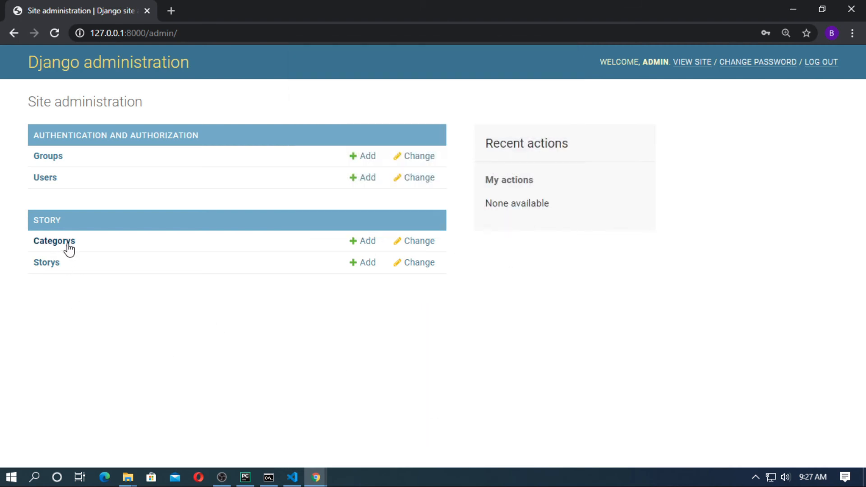
# Add a category named oscar wilde from the Categorys section and attempt to save it.
pyautogui.click(53, 240)
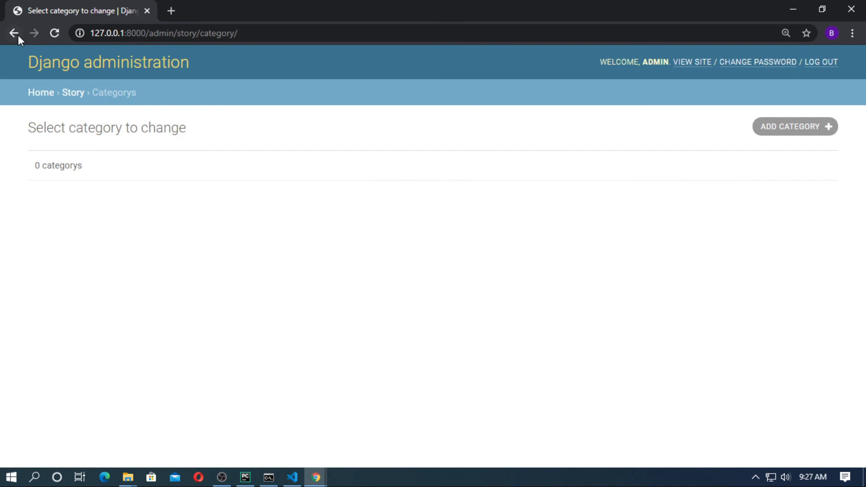
pyautogui.click(13, 34)
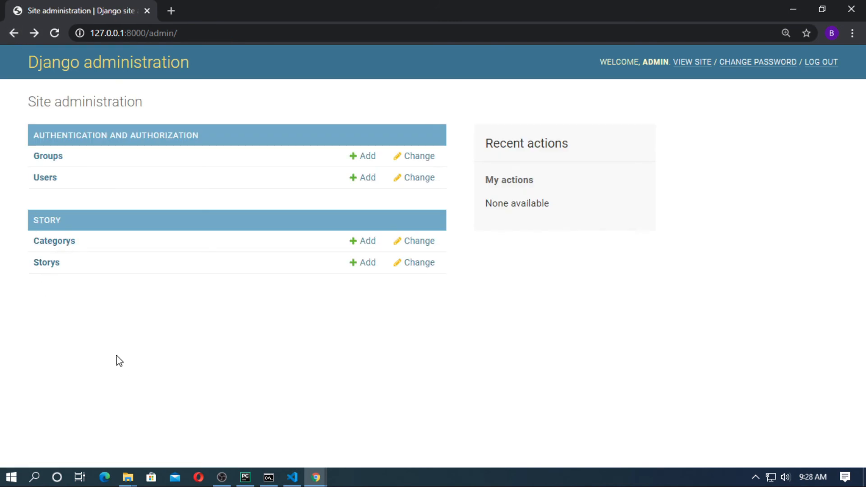
pyautogui.moveTo(73, 274)
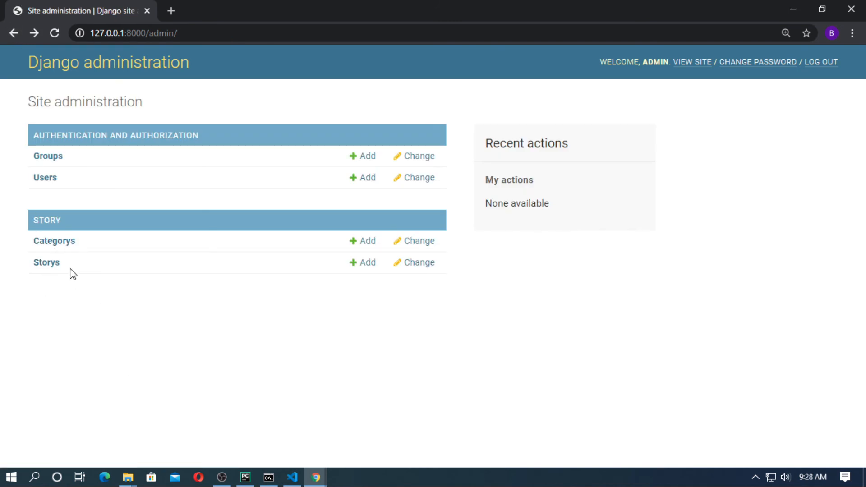
pyautogui.moveTo(55, 241)
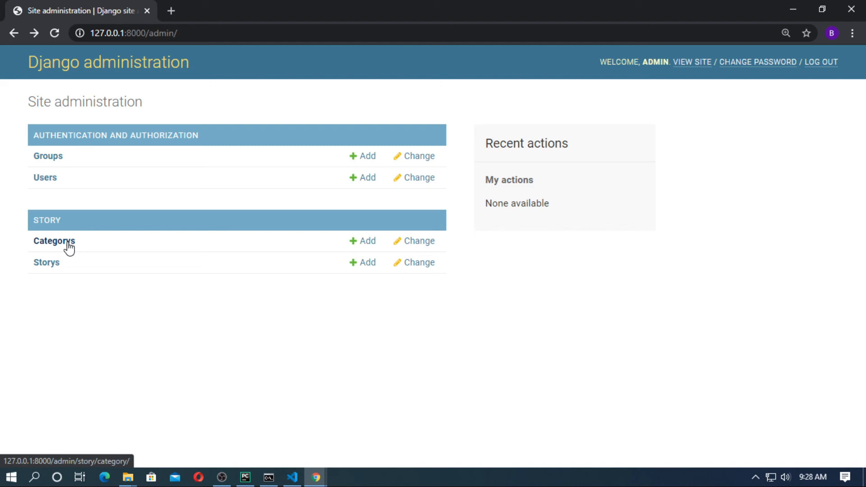
pyautogui.click(362, 240)
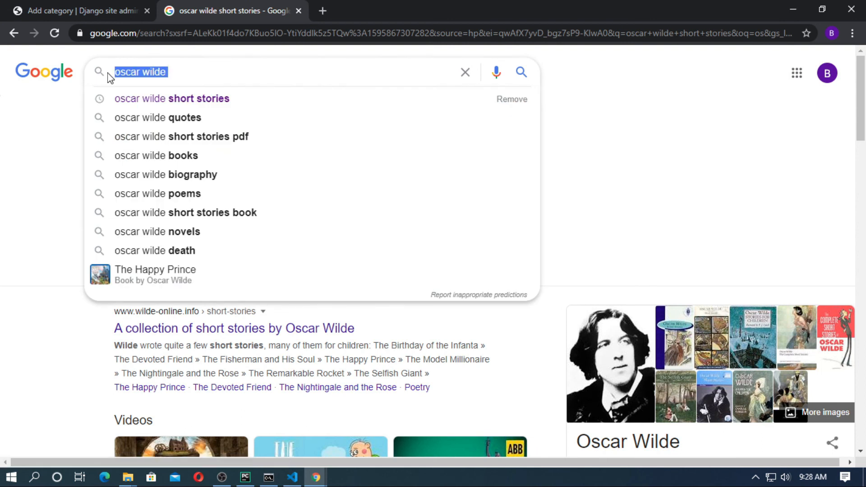
pyautogui.click(80, 11)
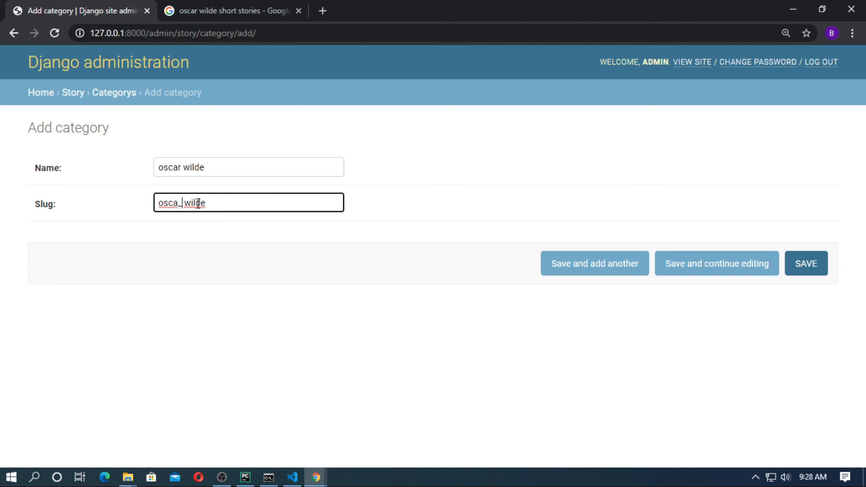
pyautogui.click(805, 262)
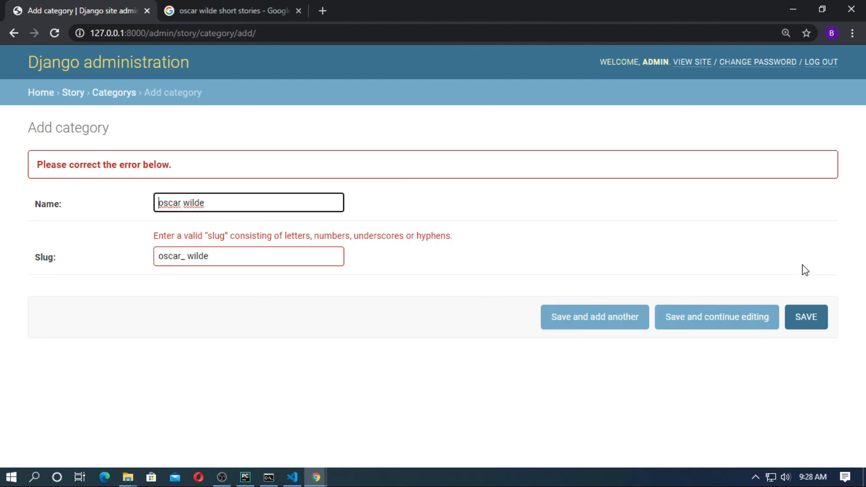
# Correct the slug to oscar_wilde and save the oscar wilde category.
pyautogui.click(249, 255)
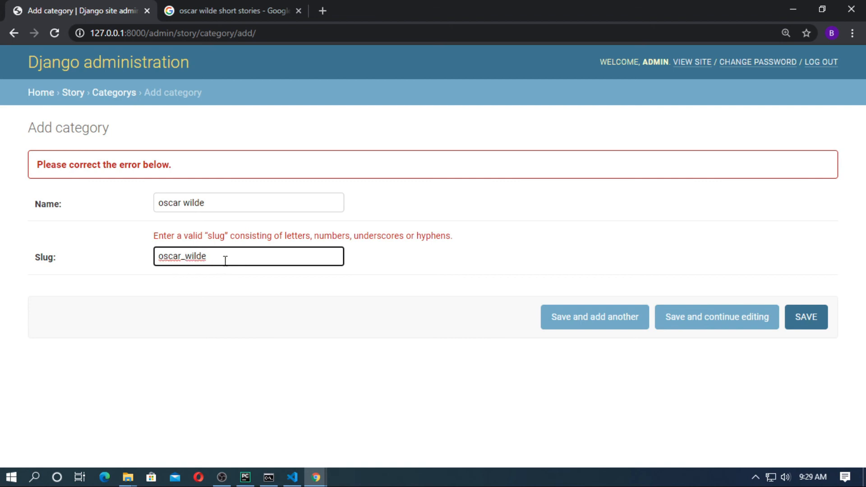
pyautogui.doubleClick(183, 256)
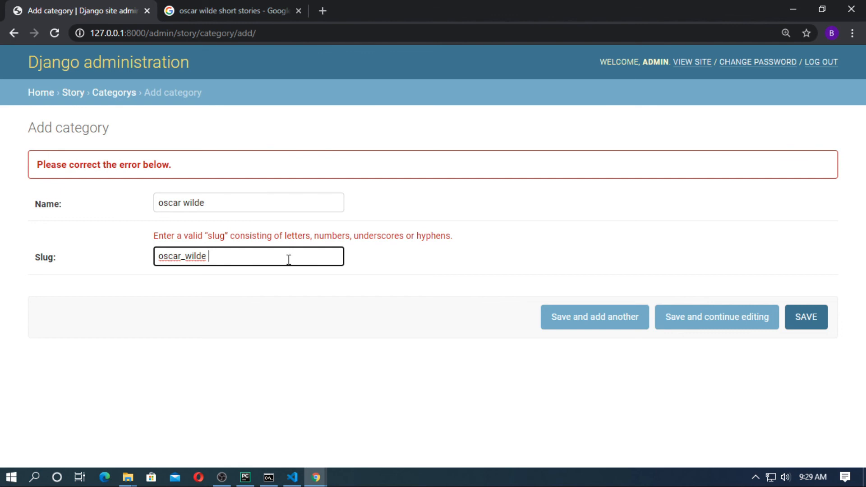
pyautogui.moveTo(247, 238)
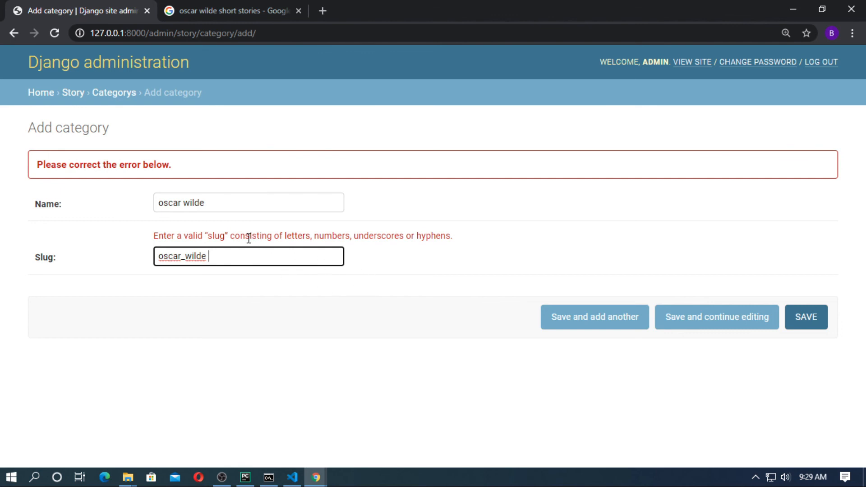
pyautogui.doubleClick(380, 235)
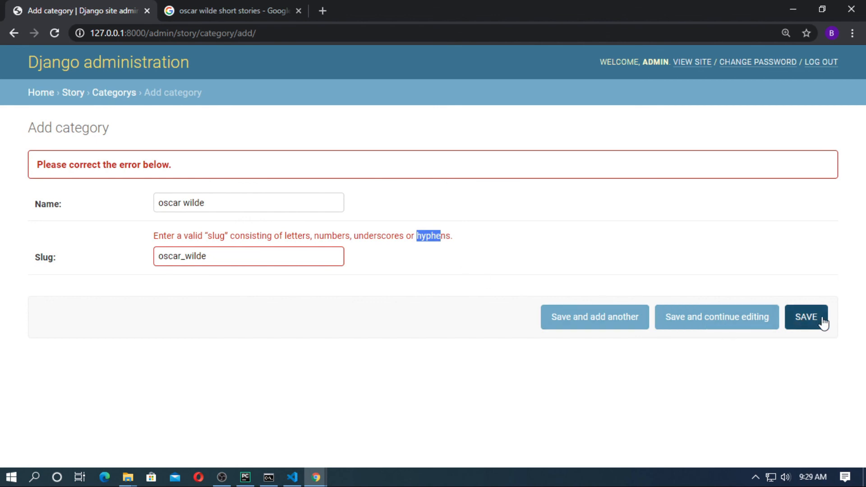
pyautogui.click(805, 316)
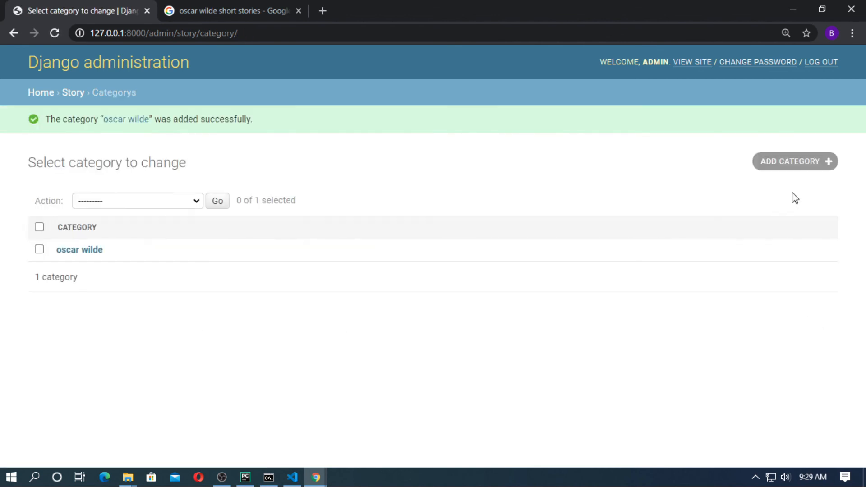
# Add a second category ruskin bond with slug ruskin-bond and save it.
pyautogui.click(794, 160)
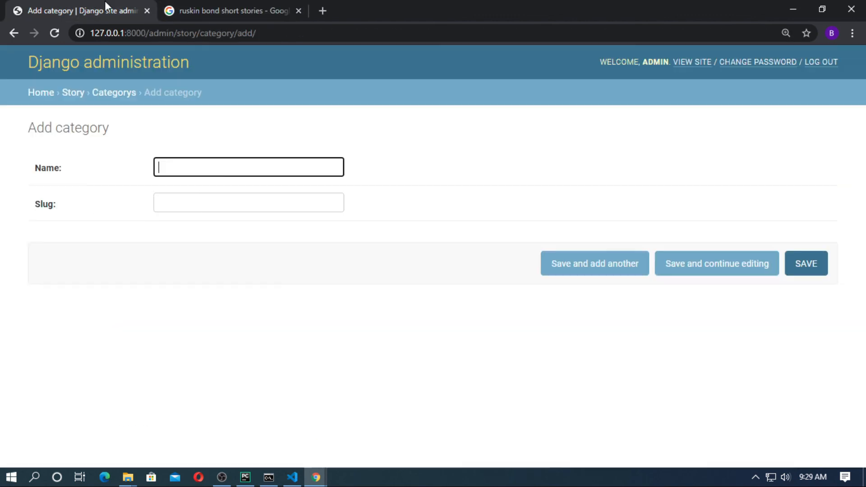
pyautogui.click(248, 202)
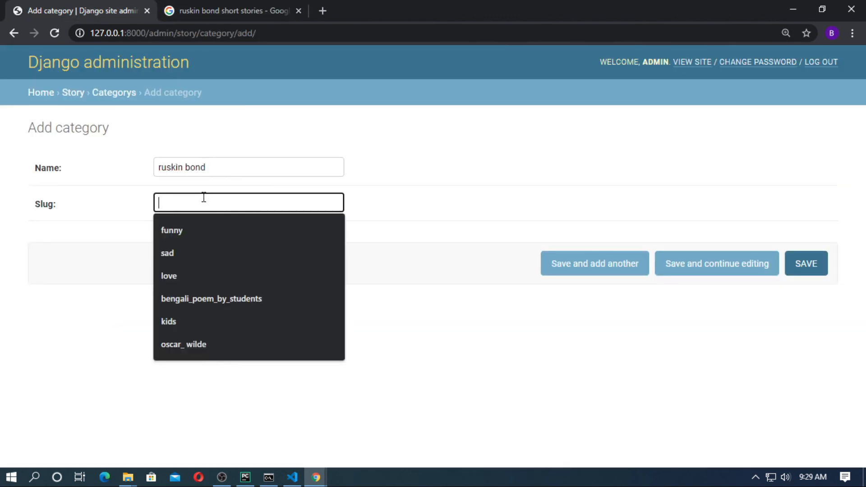
pyautogui.write('ruskin bond')
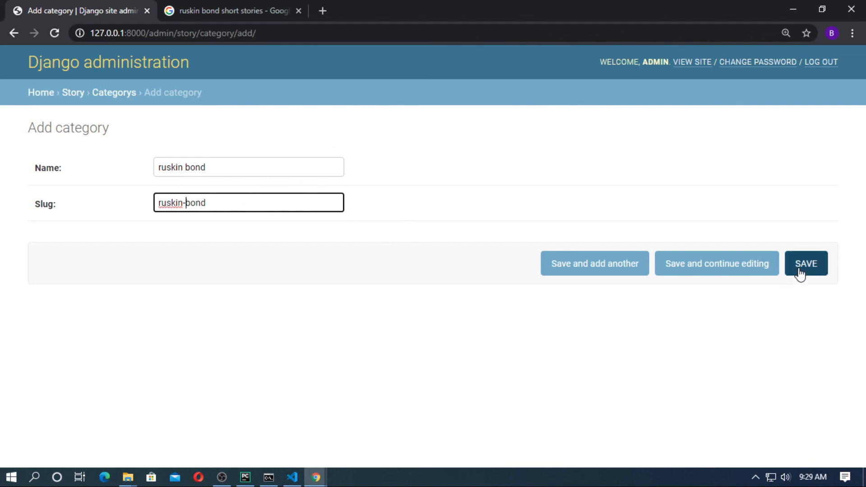
pyautogui.click(248, 167)
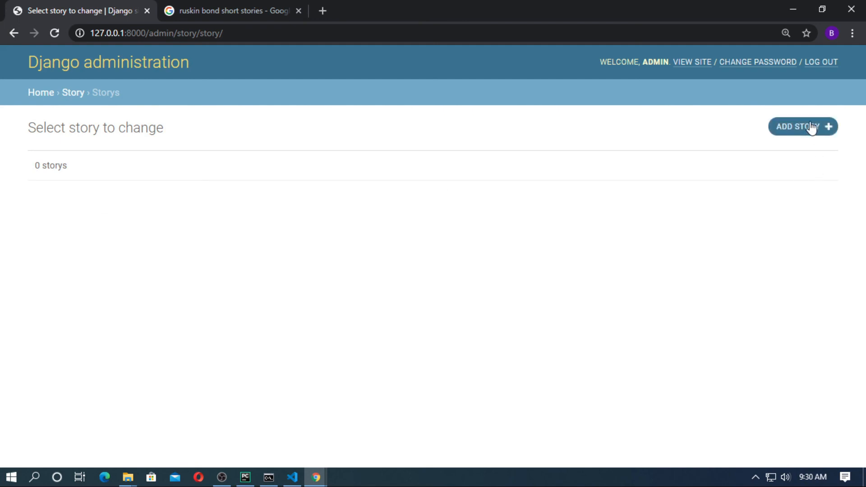
# Start a new story filed under oscar wilde titled The selfish gaint.
pyautogui.click(801, 126)
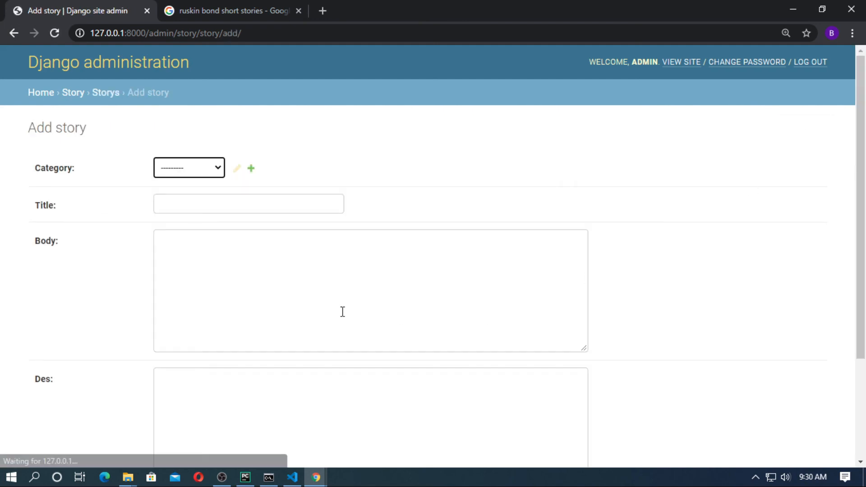
pyautogui.click(188, 168)
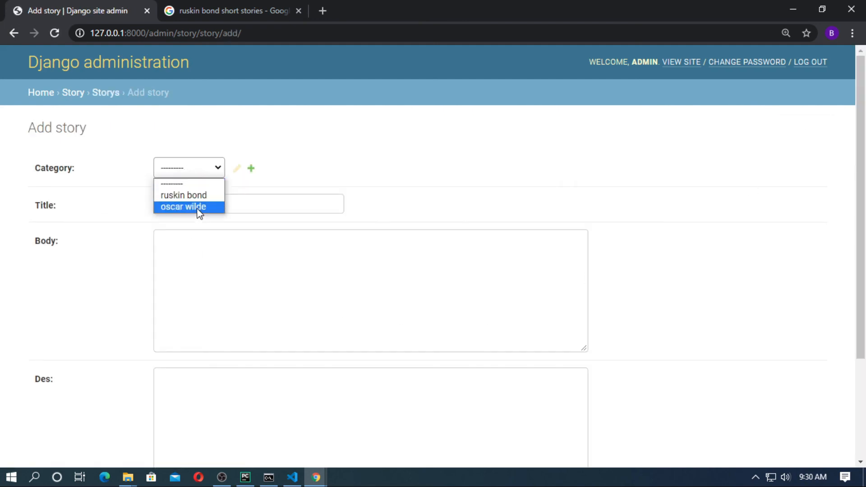
pyautogui.click(183, 206)
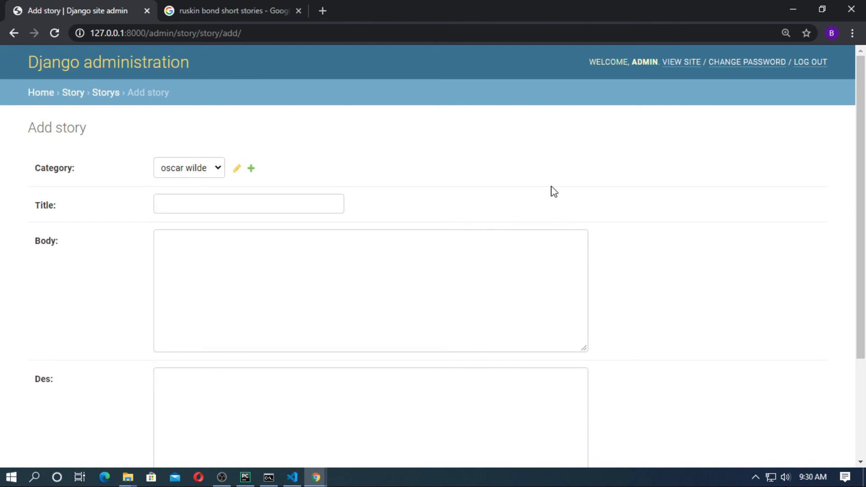
pyautogui.click(248, 203)
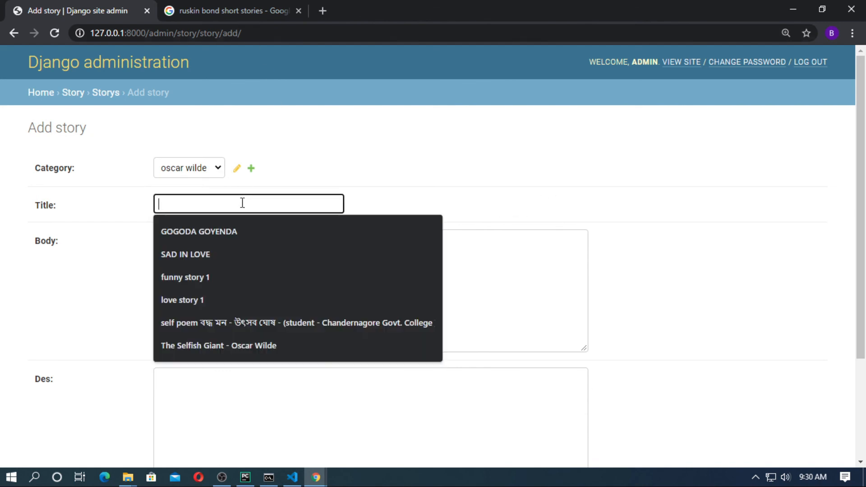
pyautogui.write('The sel')
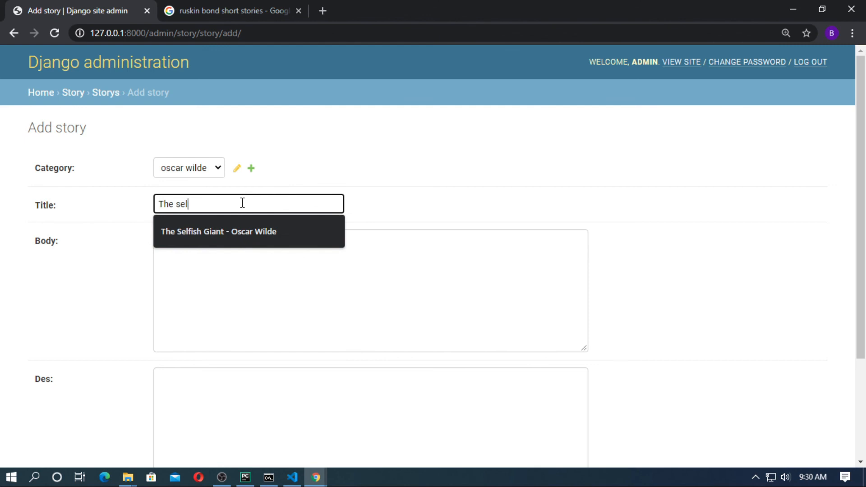
pyautogui.write('fish gaint')
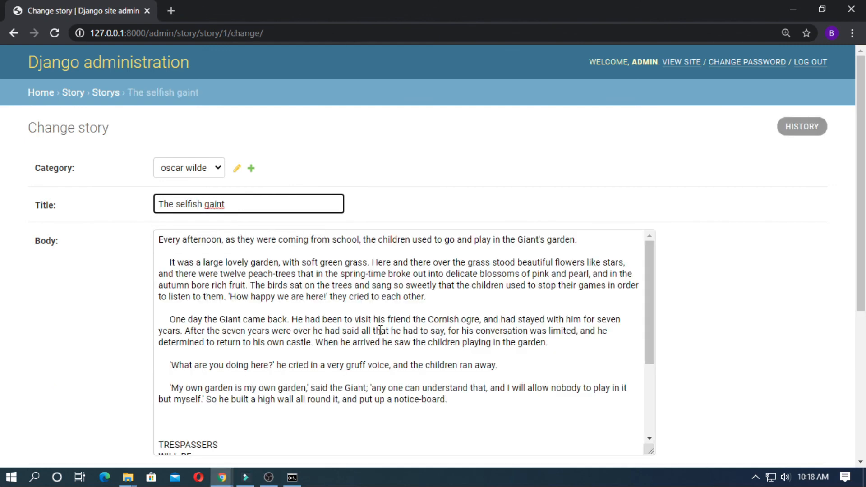
# Fill the Body and Des fields and save the story.
pyautogui.scroll(-3)
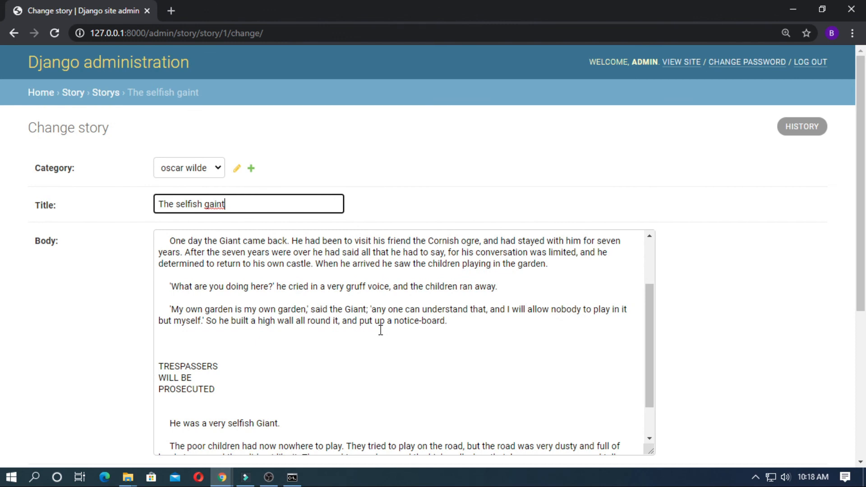
pyautogui.scroll(-3)
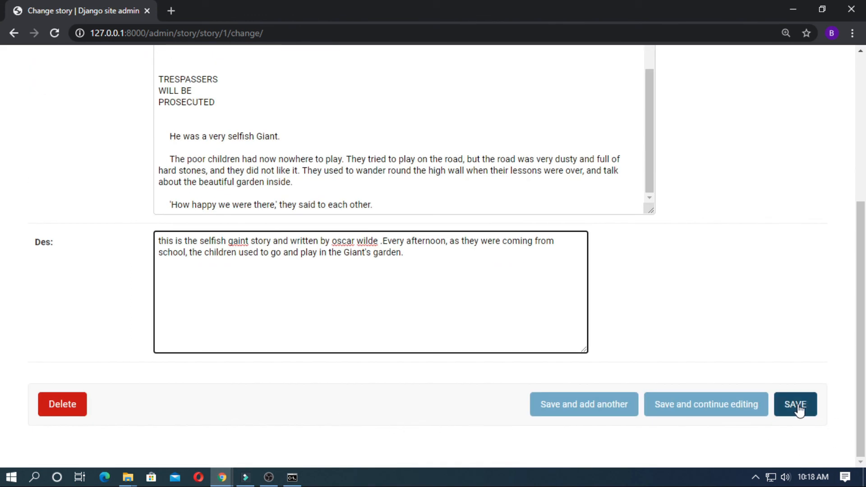
pyautogui.click(795, 404)
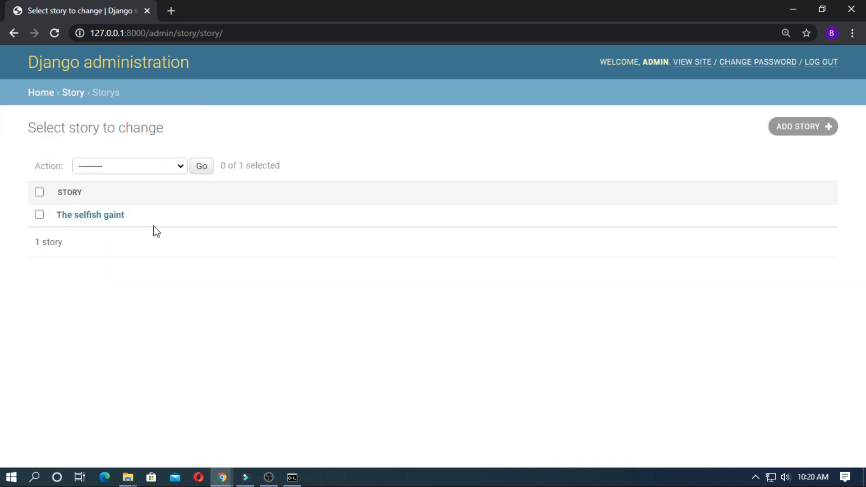
pyautogui.moveTo(153, 241)
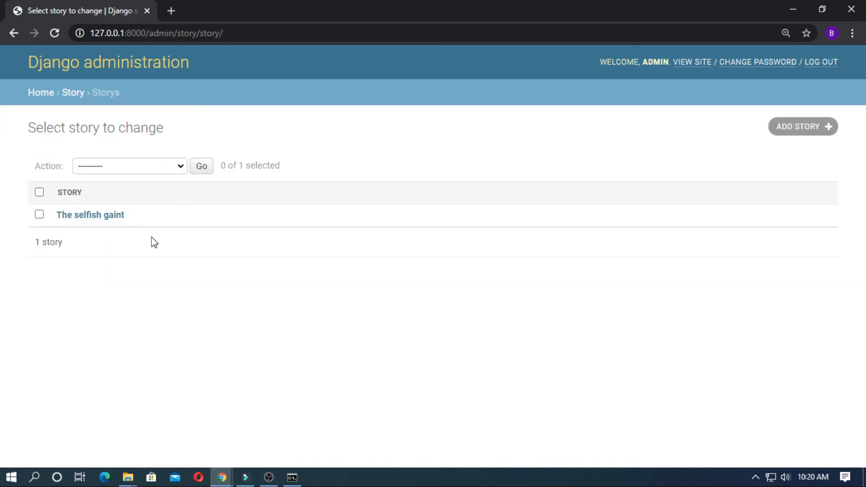